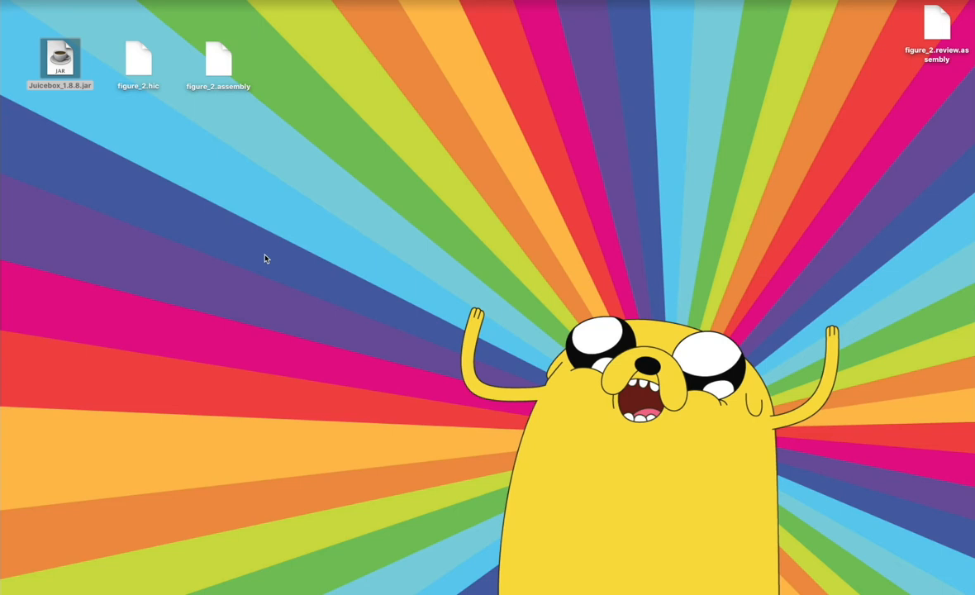
{"action": "mouse_move", "coordinate": [194, 231]}
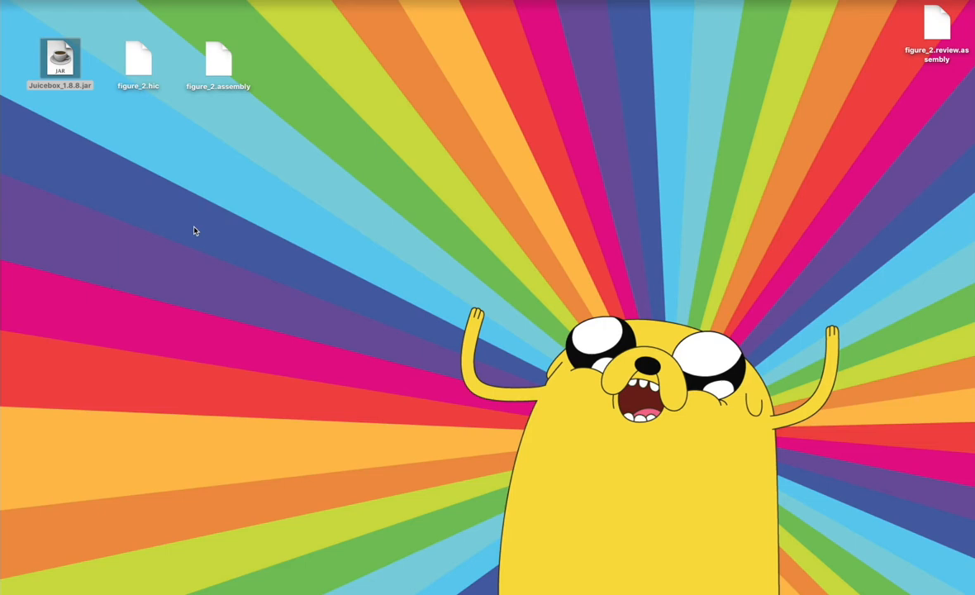
- Launch Juicebox_1.8.8.jar and start opening a Hi-C map from local files
{"action": "left_click", "coordinate": [59, 60]}
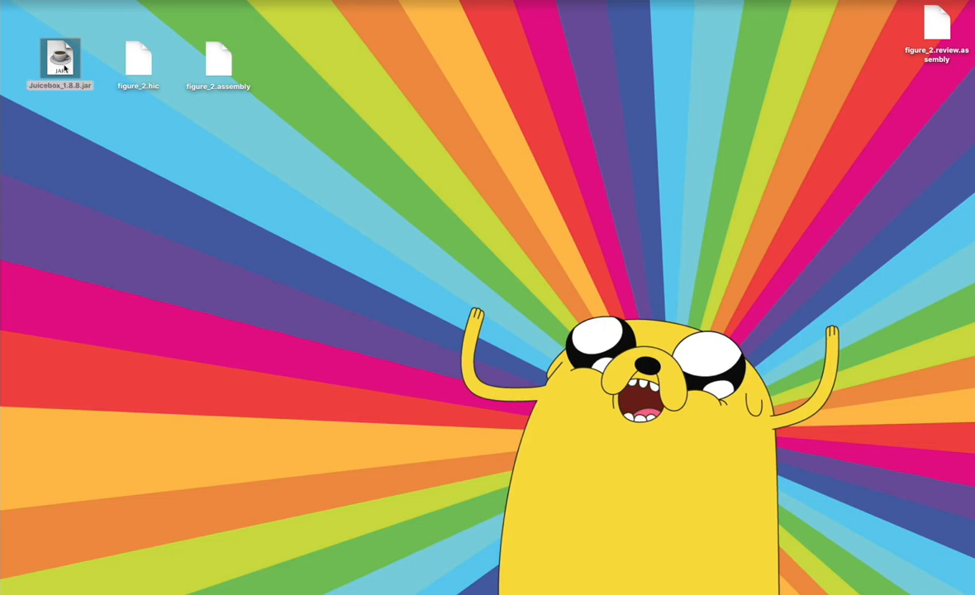
{"action": "double_click", "coordinate": [60, 60]}
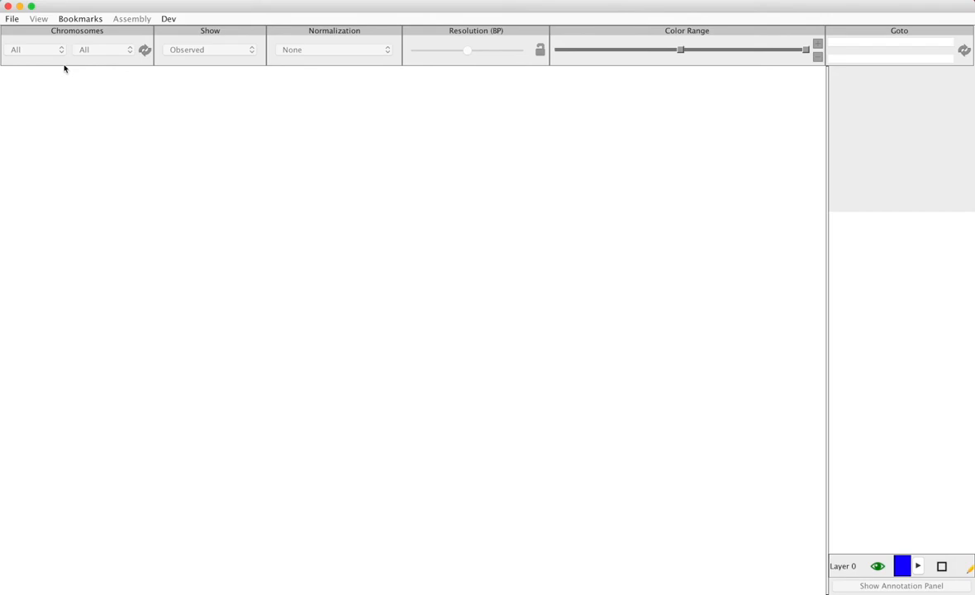
{"action": "left_click", "coordinate": [12, 18]}
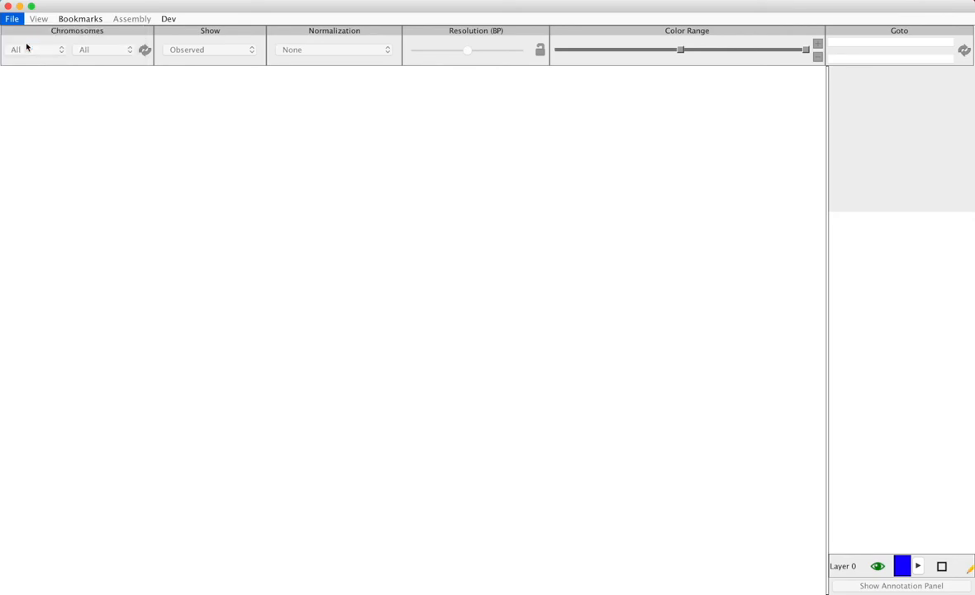
{"action": "left_click", "coordinate": [11, 18]}
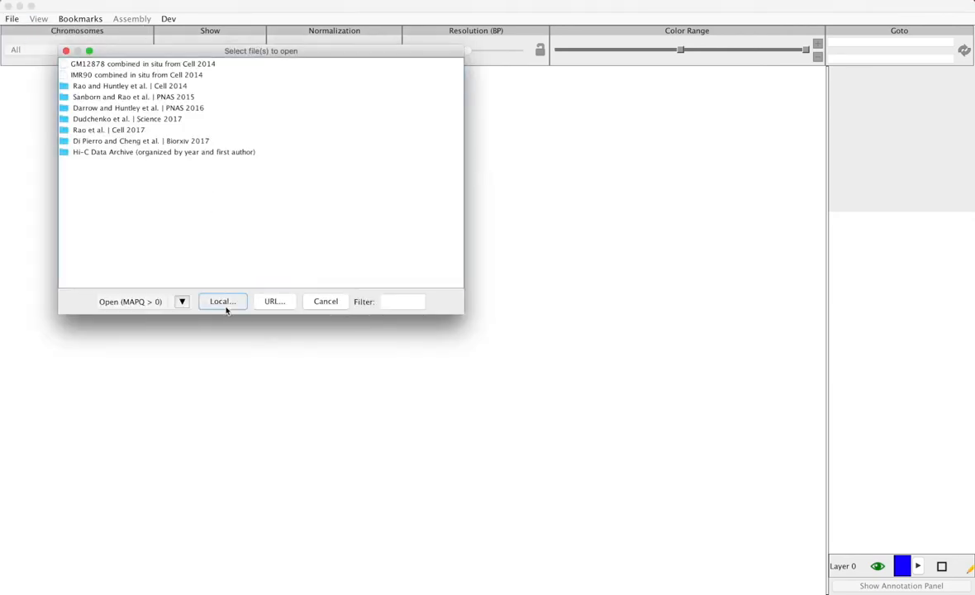
{"action": "left_click", "coordinate": [222, 301]}
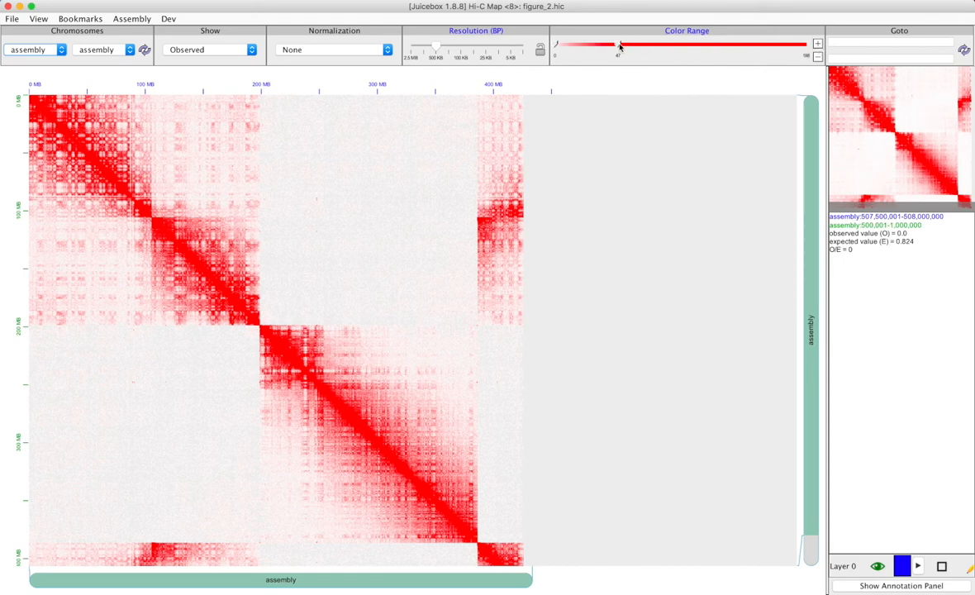
- Apply Balanced normalization to the figure_2.hic contact map
{"action": "left_click", "coordinate": [334, 49]}
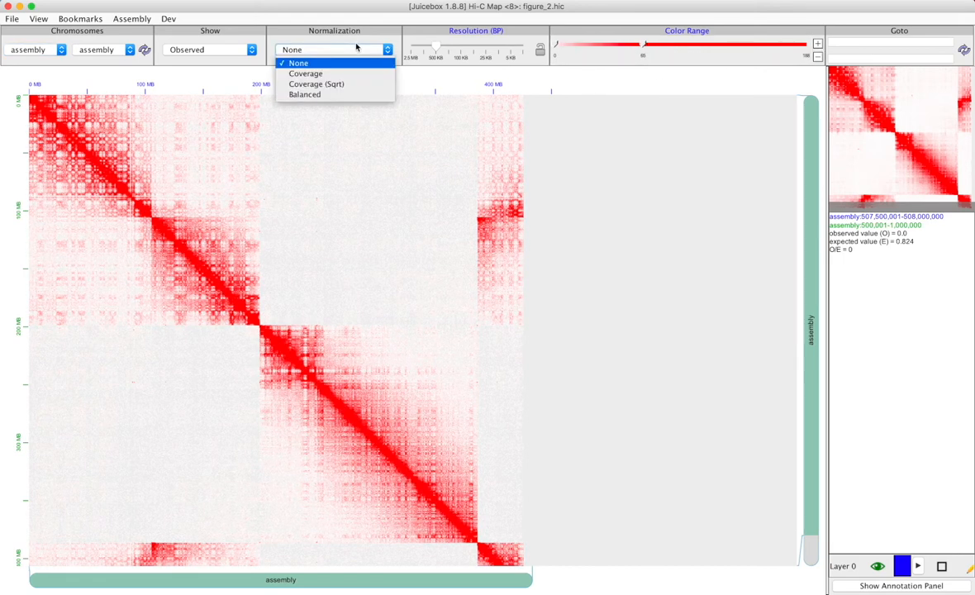
{"action": "left_click", "coordinate": [304, 94]}
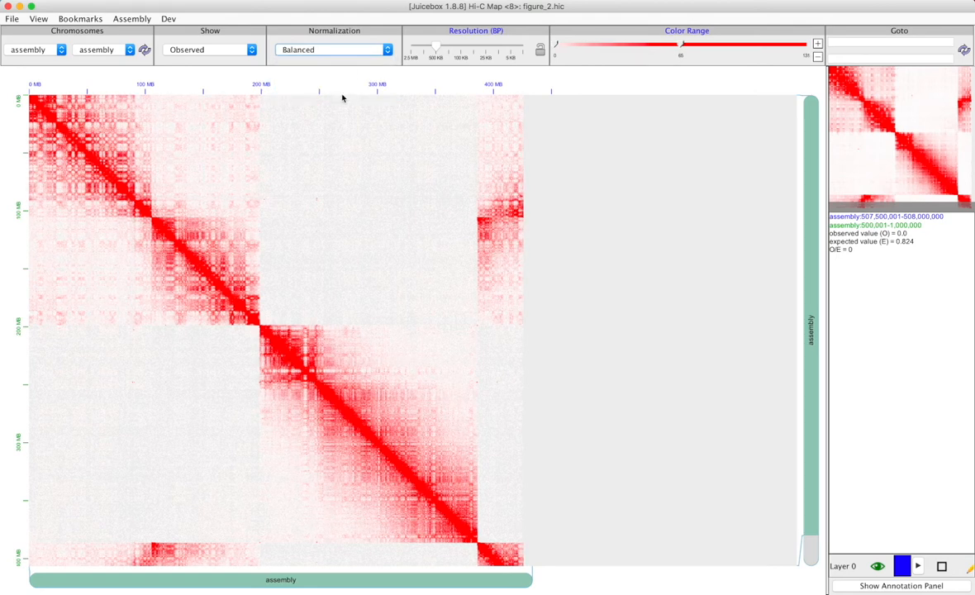
{"action": "mouse_move", "coordinate": [145, 21]}
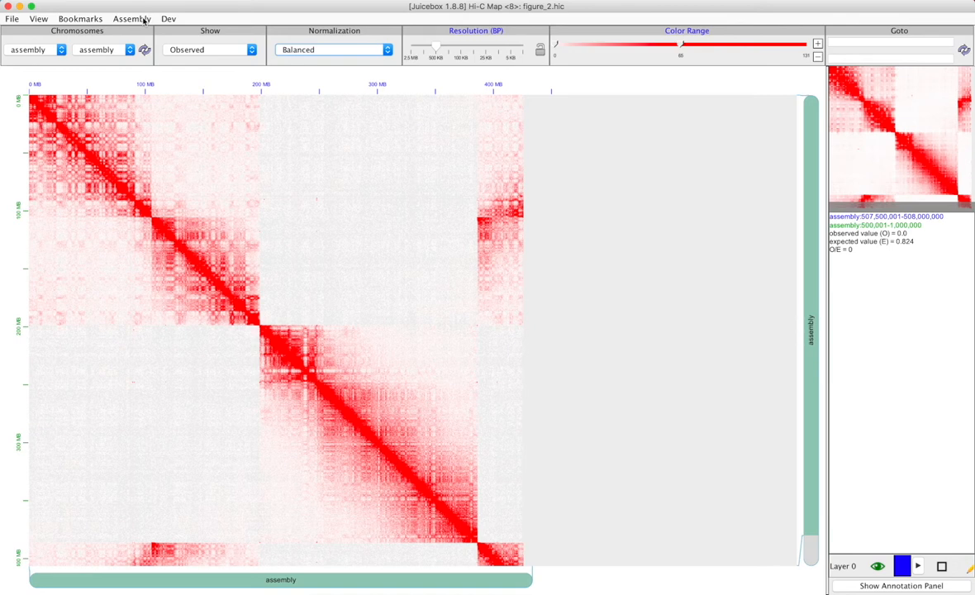
- Bring up the Assembly menu to import figure_2.assembly
{"action": "left_click", "coordinate": [132, 19]}
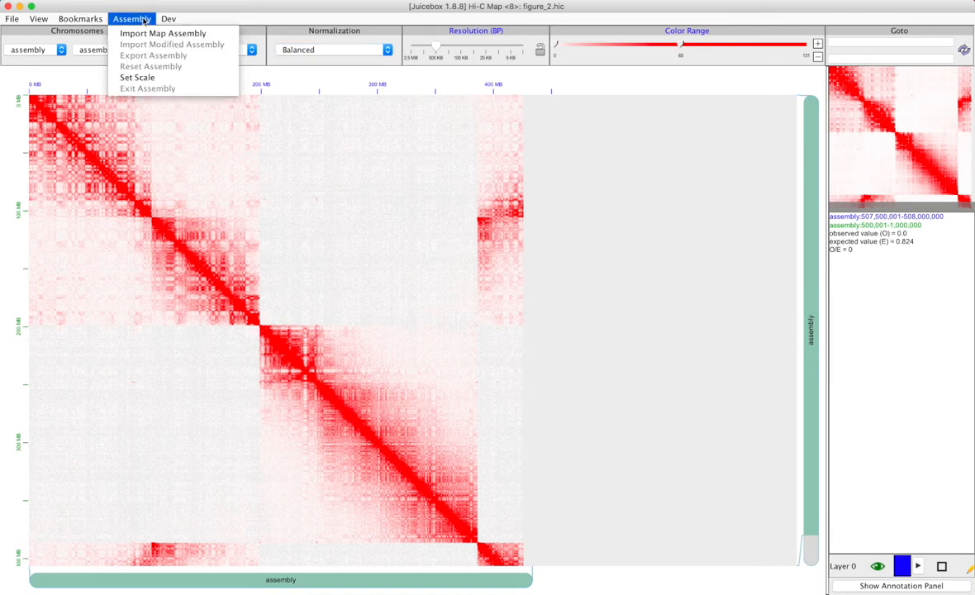
{"action": "mouse_move", "coordinate": [163, 33]}
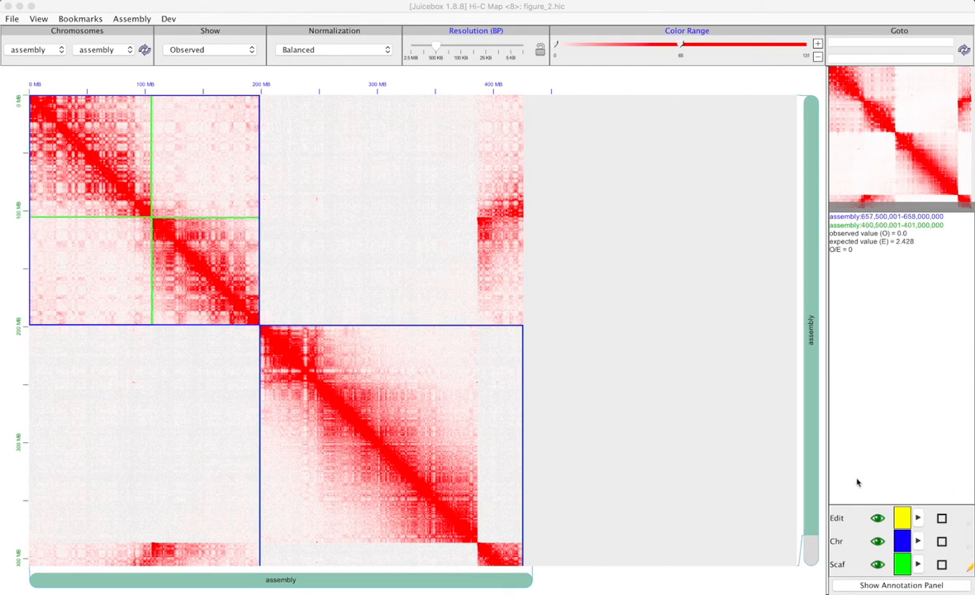
{"action": "mouse_move", "coordinate": [868, 586]}
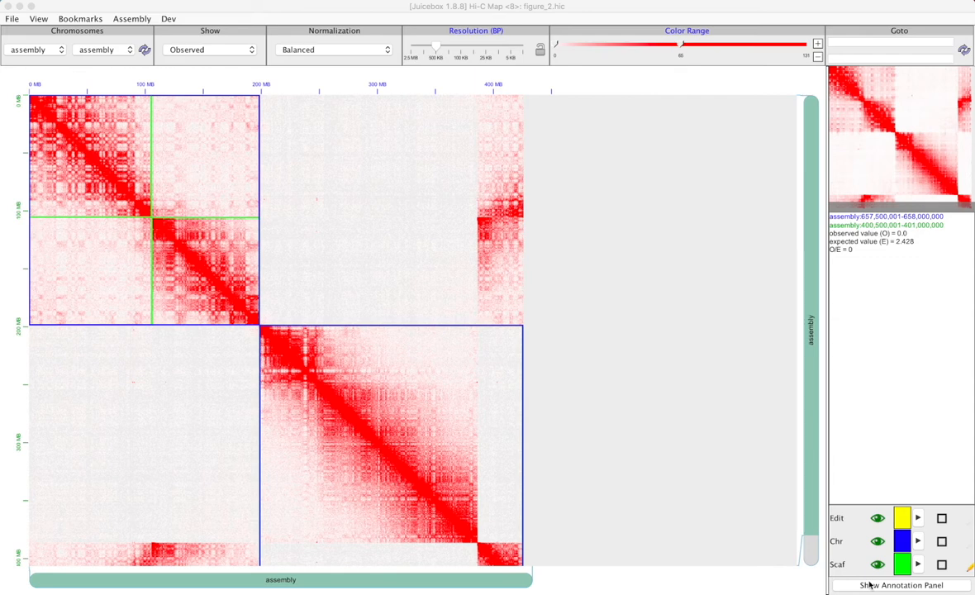
{"action": "mouse_move", "coordinate": [877, 565]}
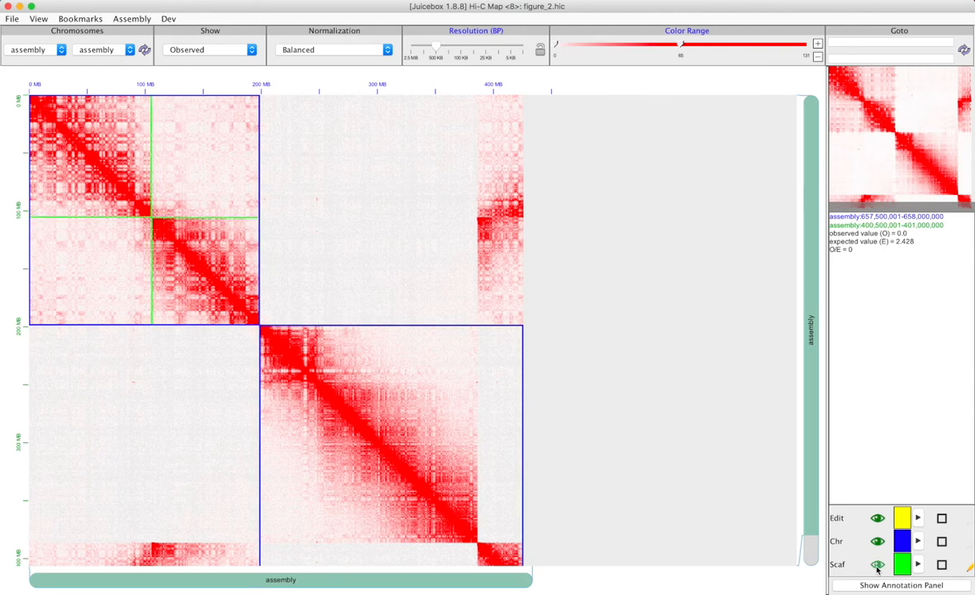
{"action": "mouse_move", "coordinate": [909, 497]}
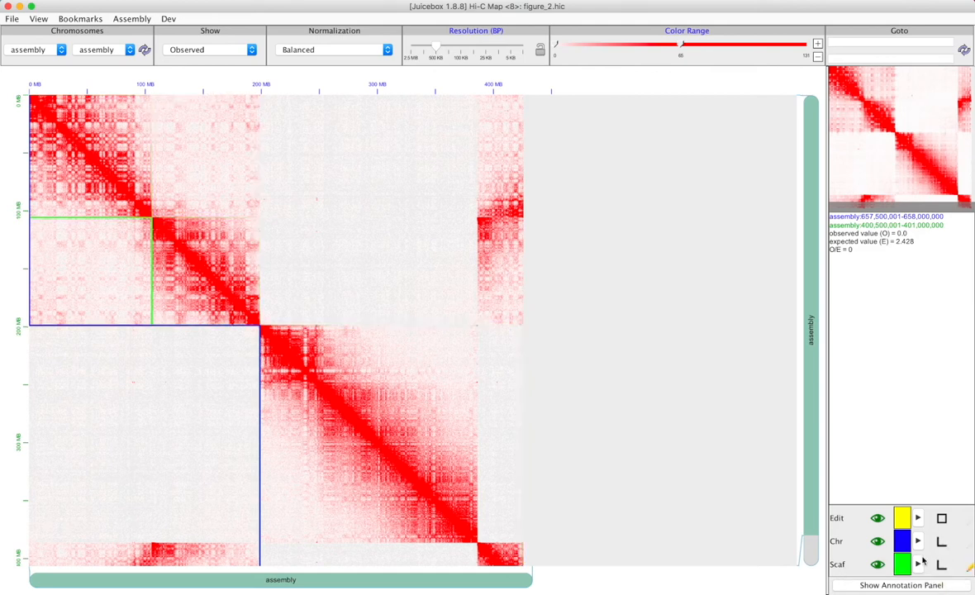
{"action": "mouse_move", "coordinate": [919, 565]}
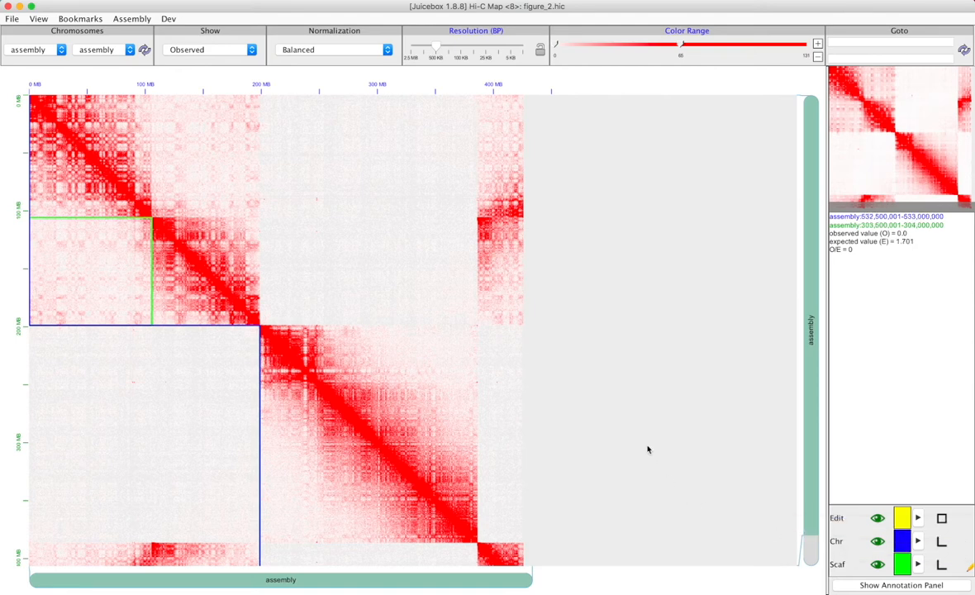
{"action": "mouse_move", "coordinate": [625, 436]}
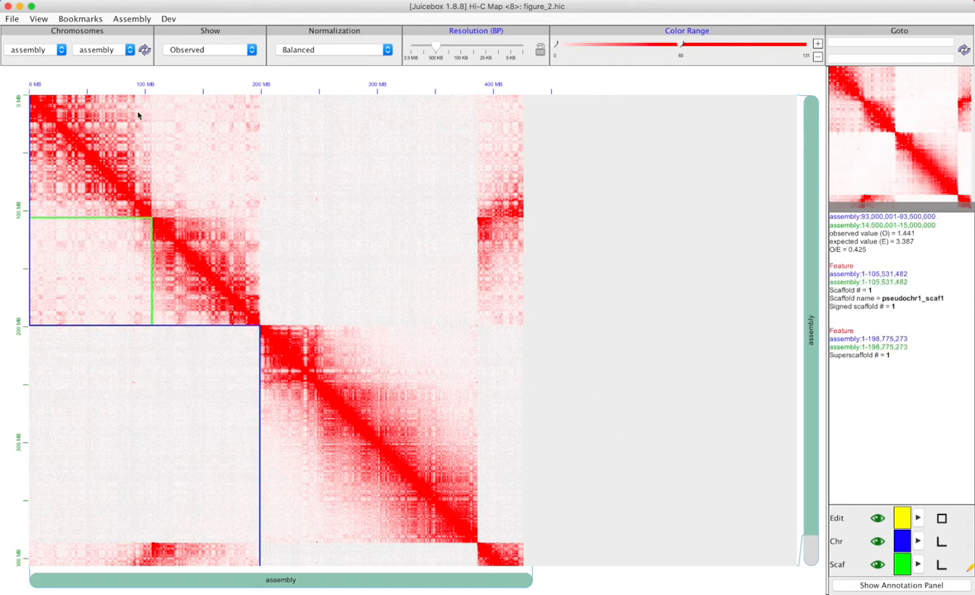
{"action": "mouse_move", "coordinate": [198, 273]}
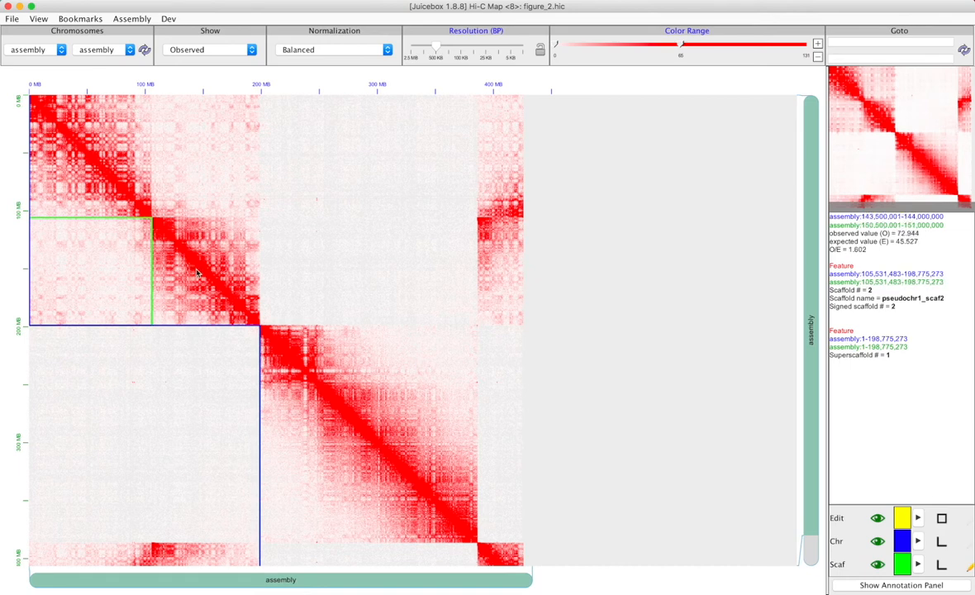
{"action": "mouse_move", "coordinate": [376, 413]}
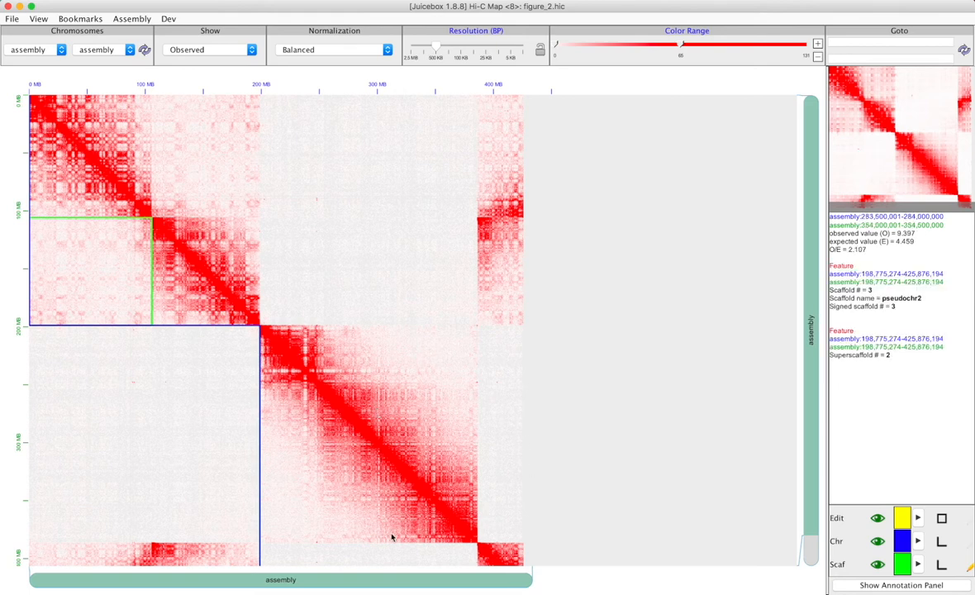
{"action": "mouse_move", "coordinate": [273, 342]}
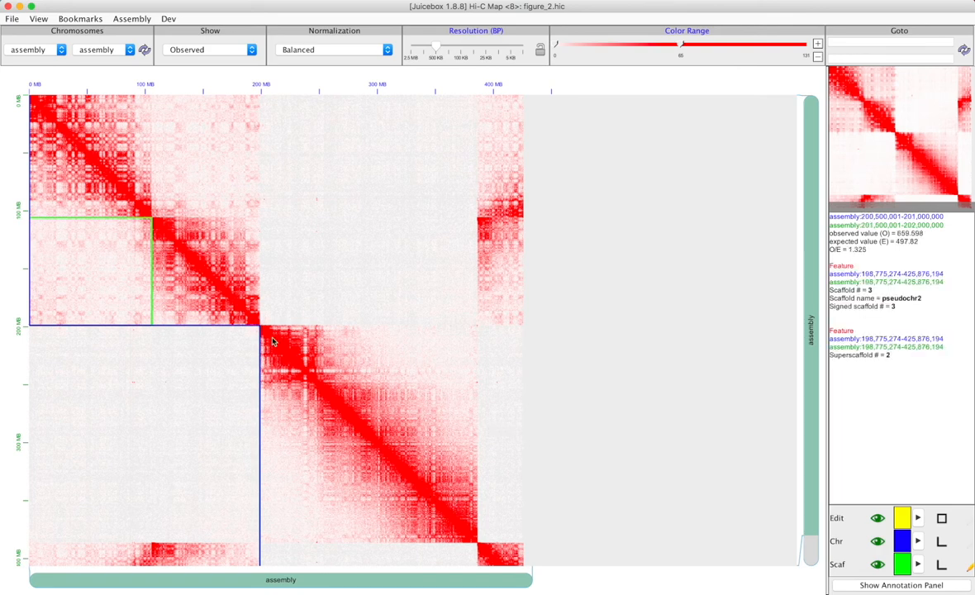
{"action": "mouse_move", "coordinate": [495, 563]}
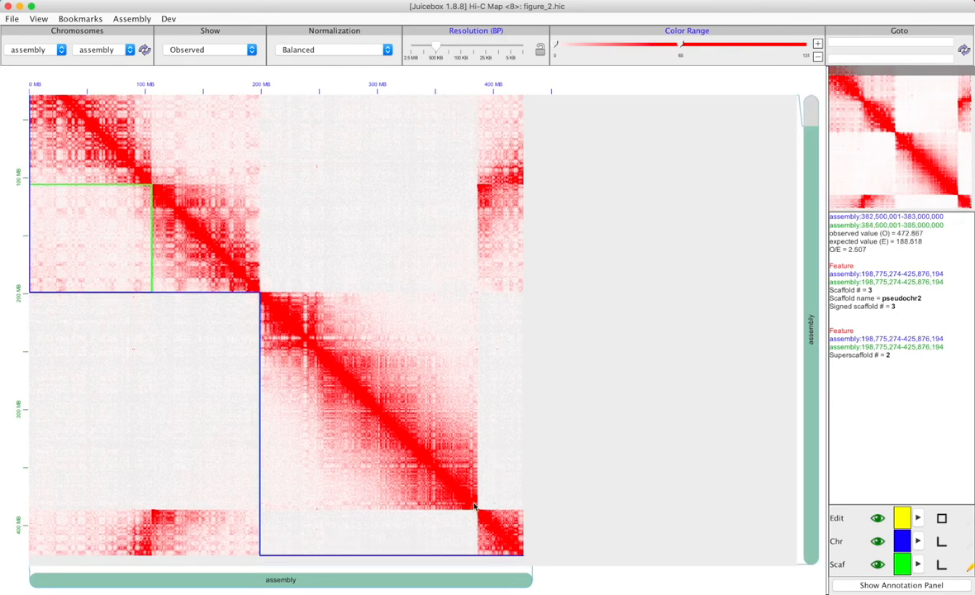
{"action": "mouse_move", "coordinate": [477, 514]}
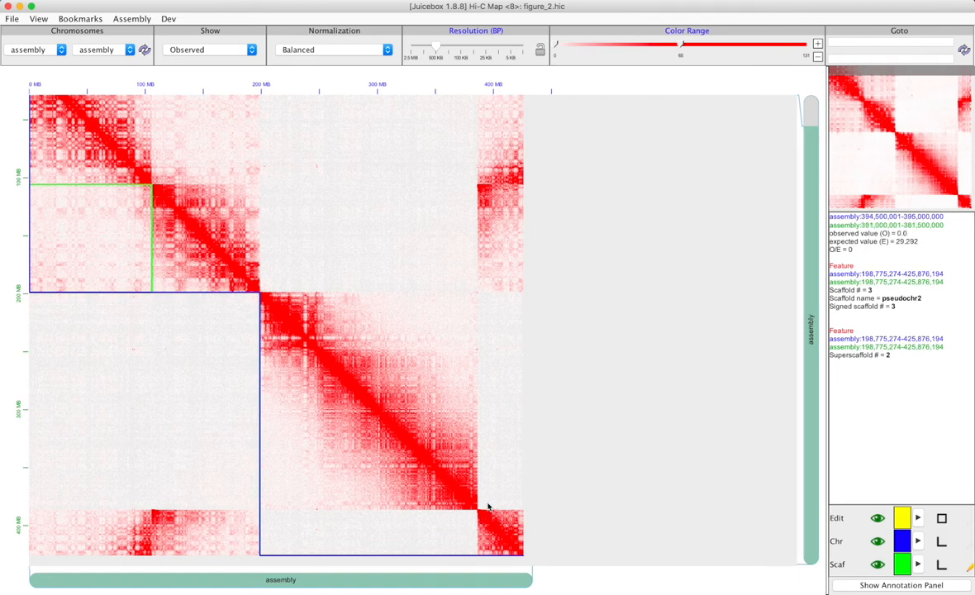
{"action": "mouse_move", "coordinate": [446, 496]}
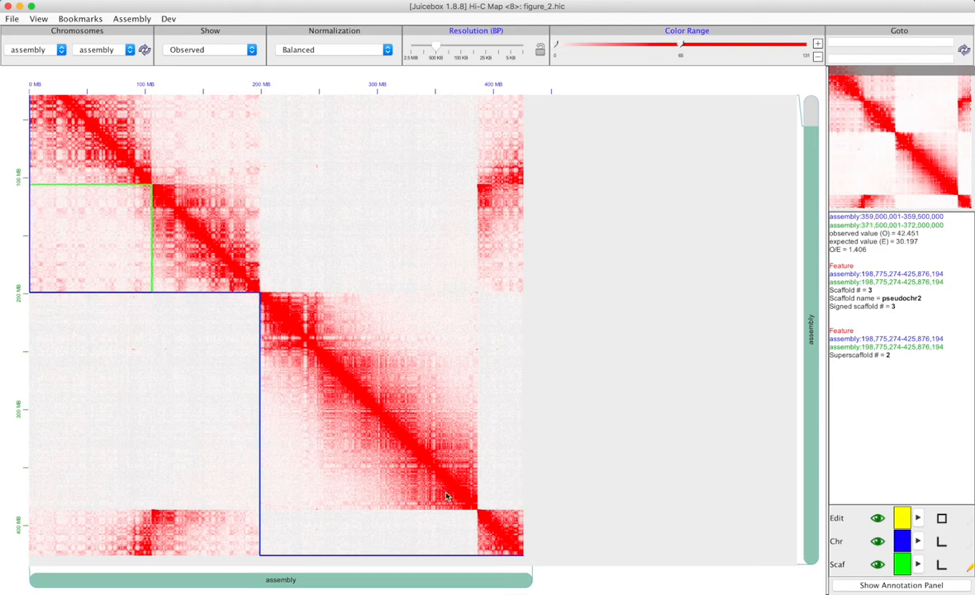
{"action": "mouse_move", "coordinate": [492, 530]}
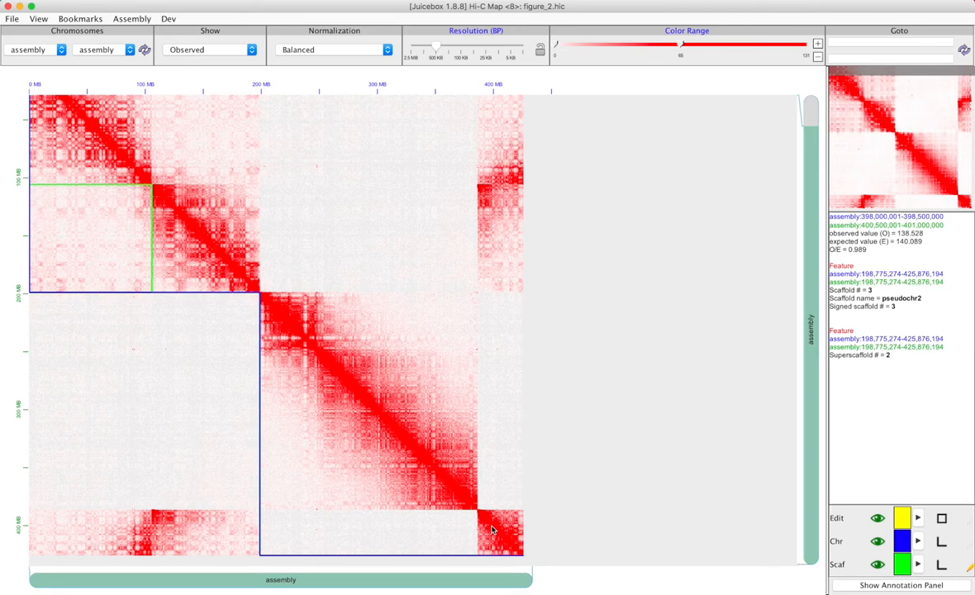
{"action": "mouse_move", "coordinate": [428, 521]}
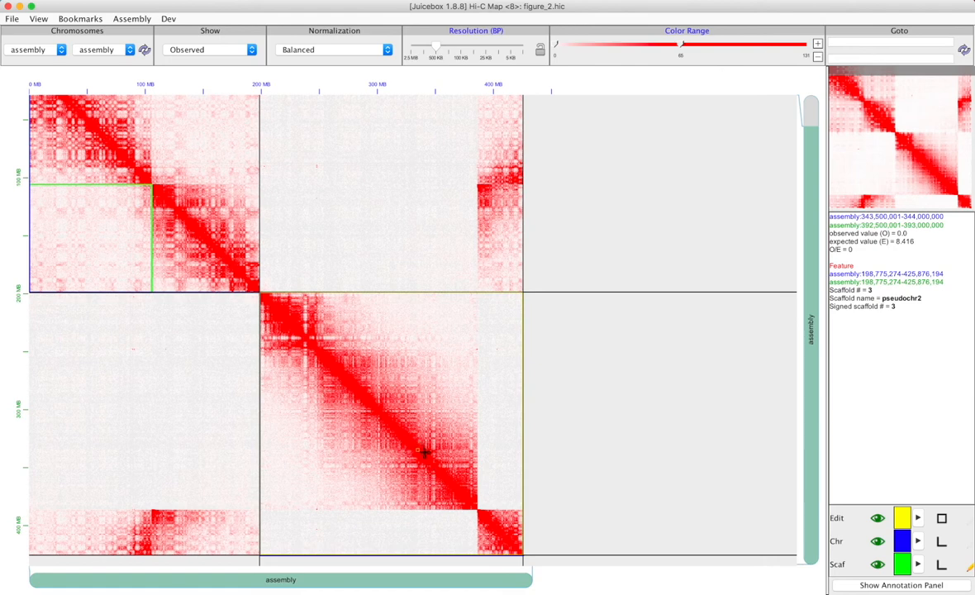
{"action": "mouse_move", "coordinate": [434, 469]}
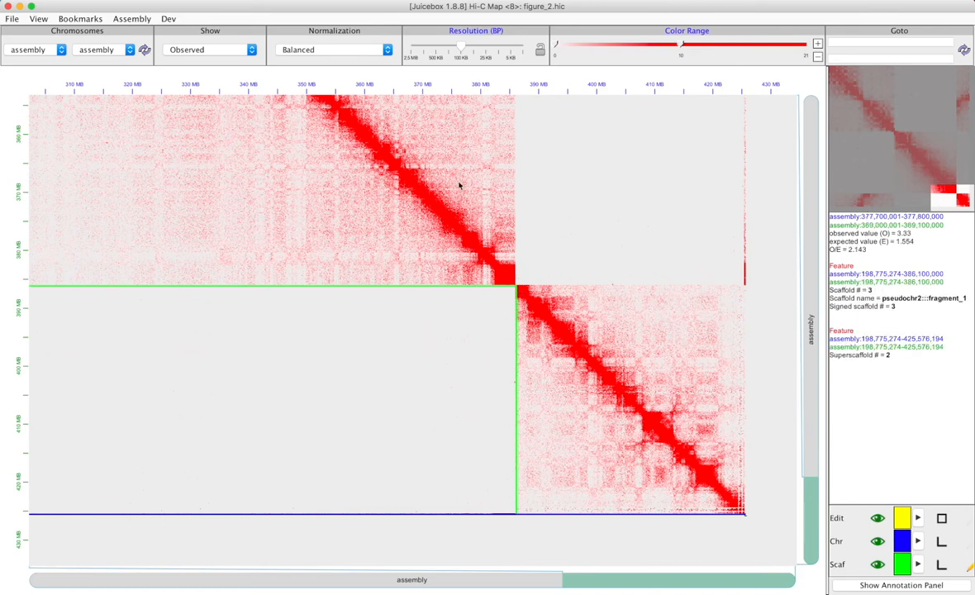
{"action": "mouse_move", "coordinate": [609, 370]}
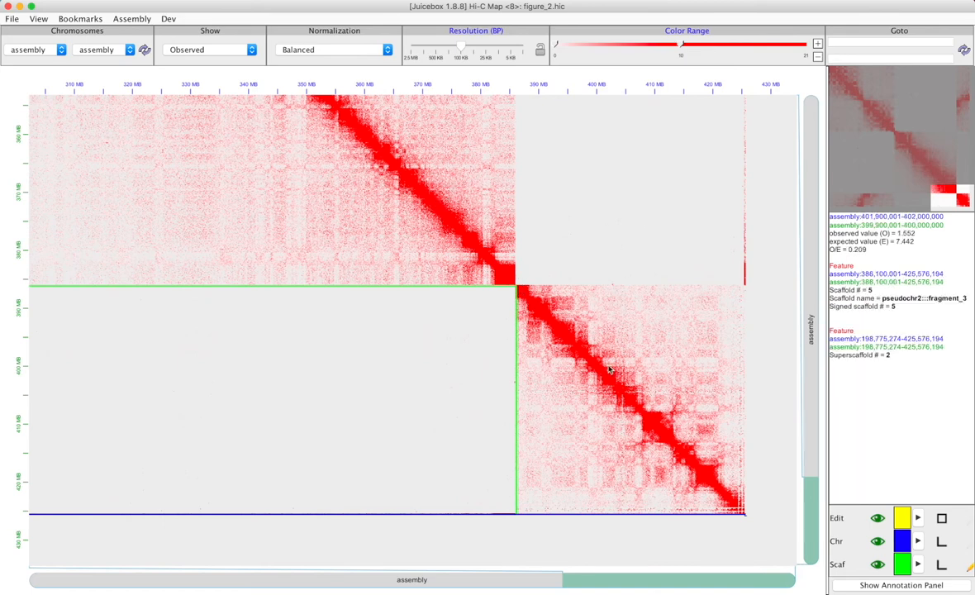
{"action": "mouse_move", "coordinate": [748, 521]}
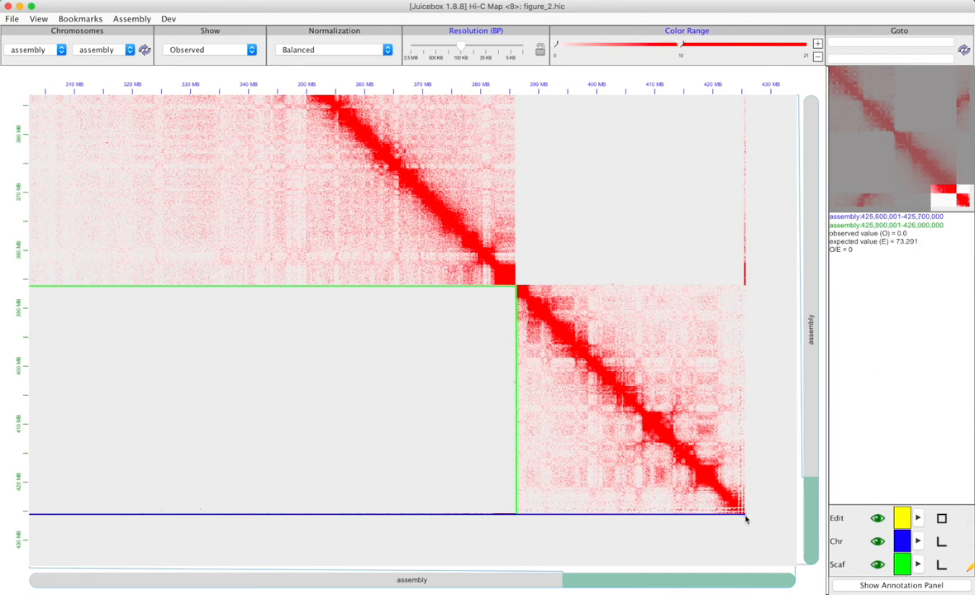
{"action": "mouse_move", "coordinate": [746, 519]}
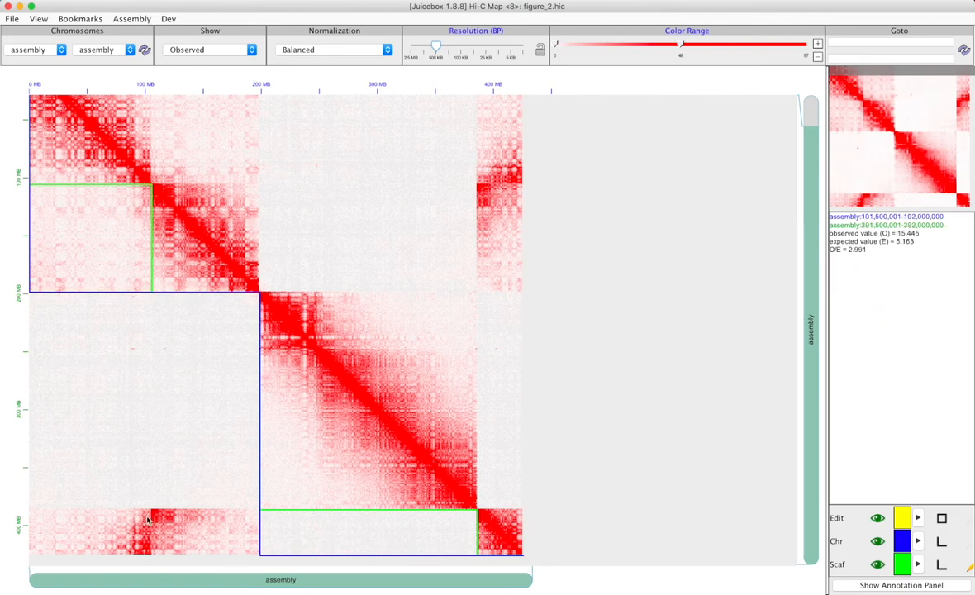
{"action": "mouse_move", "coordinate": [145, 548]}
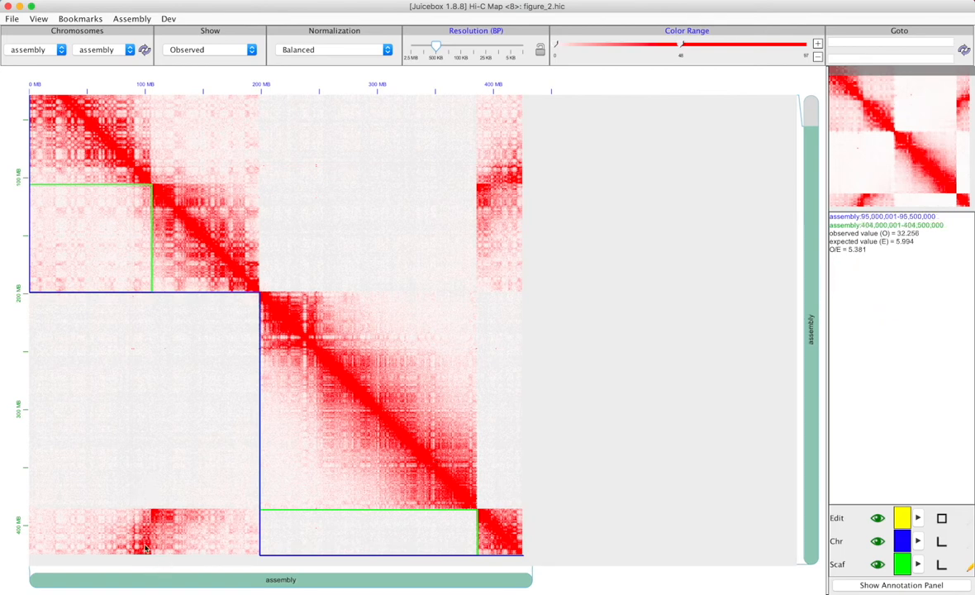
{"action": "mouse_move", "coordinate": [520, 206]}
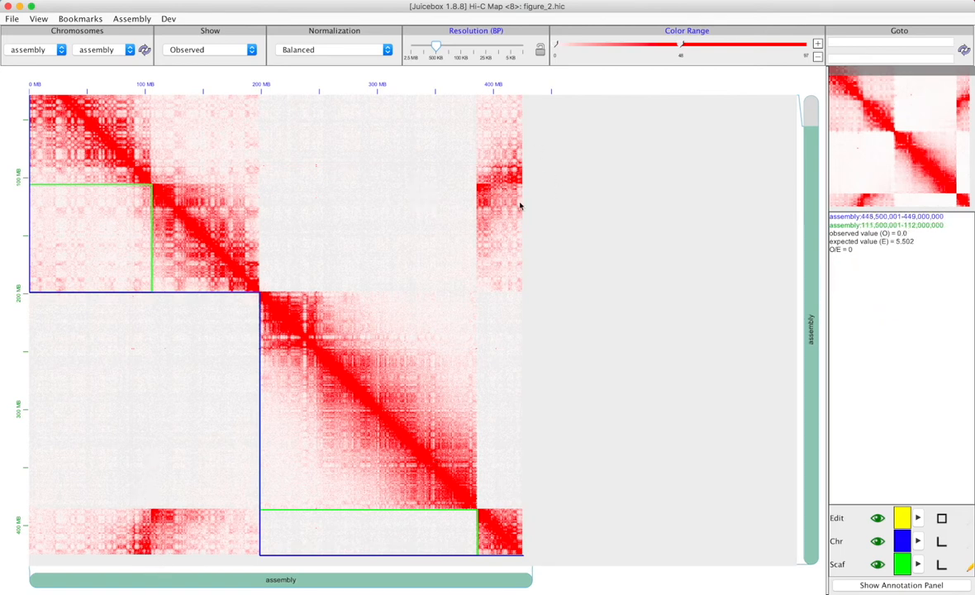
{"action": "mouse_move", "coordinate": [485, 201]}
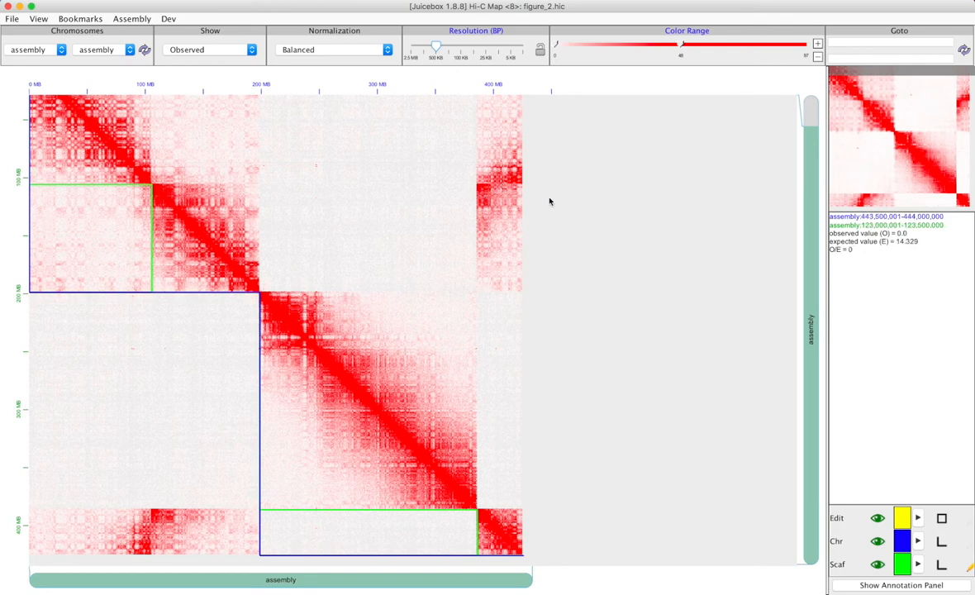
{"action": "mouse_move", "coordinate": [502, 189]}
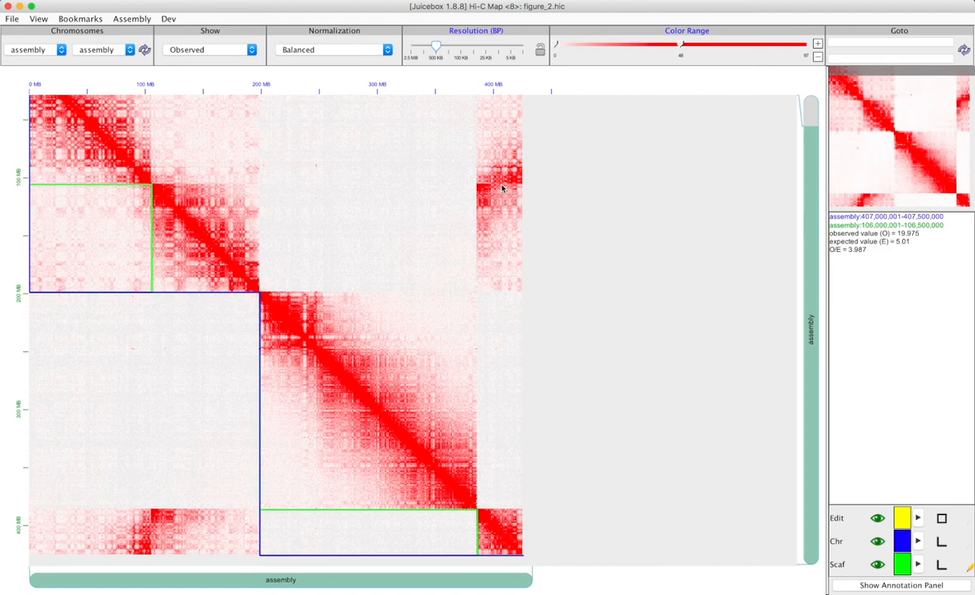
{"action": "mouse_move", "coordinate": [500, 213]}
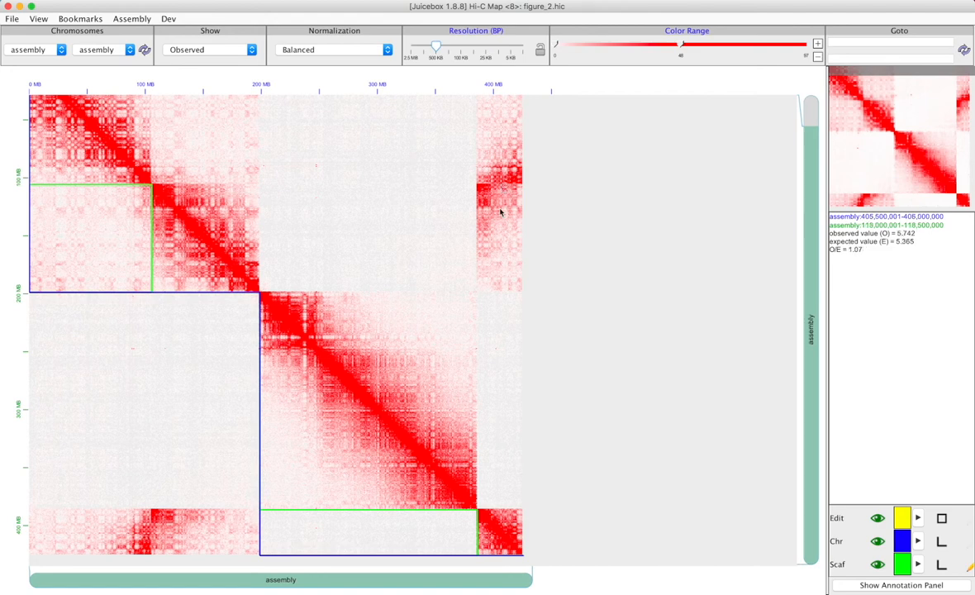
{"action": "mouse_move", "coordinate": [500, 536]}
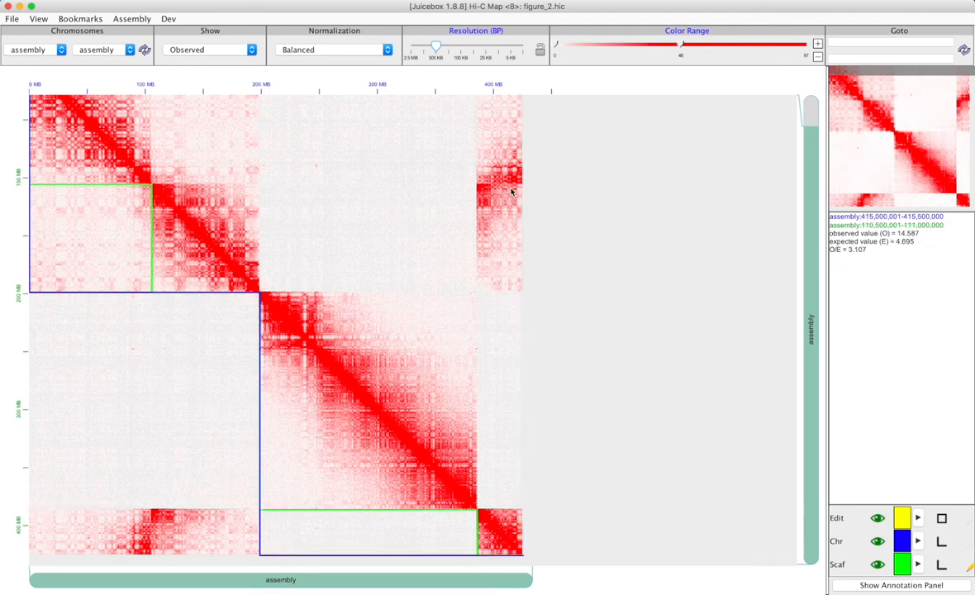
{"action": "mouse_move", "coordinate": [168, 200]}
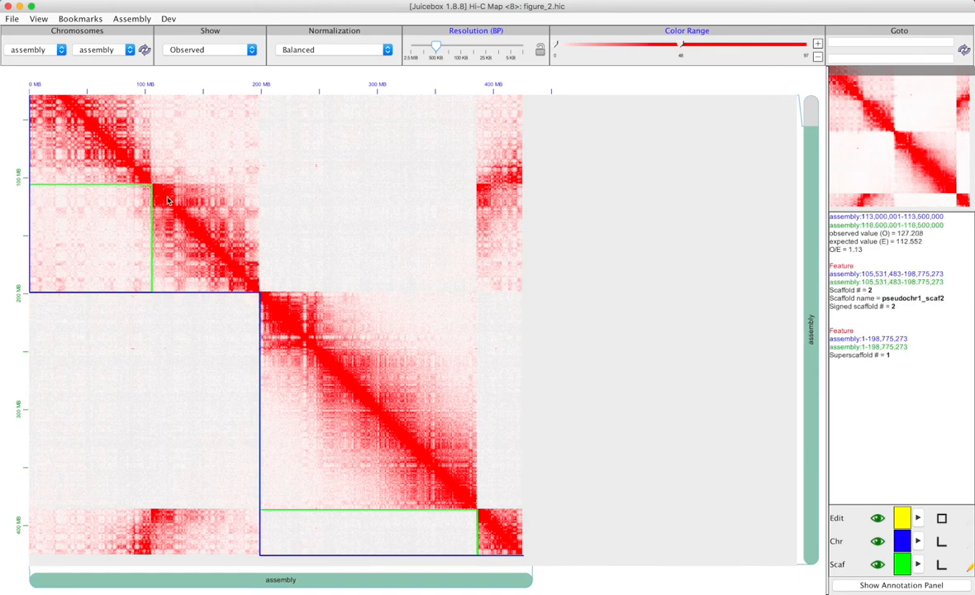
{"action": "mouse_move", "coordinate": [169, 199]}
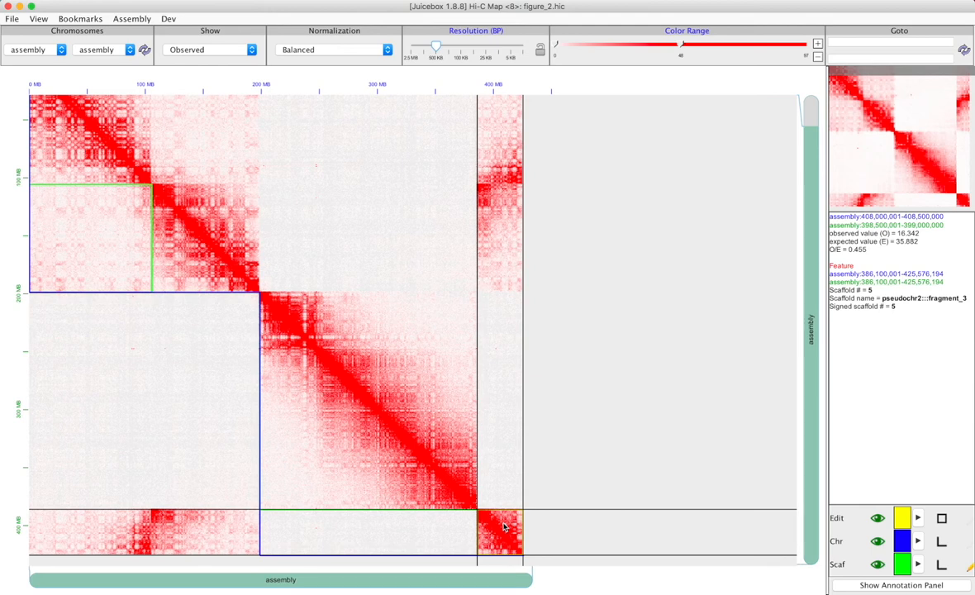
{"action": "mouse_move", "coordinate": [498, 499]}
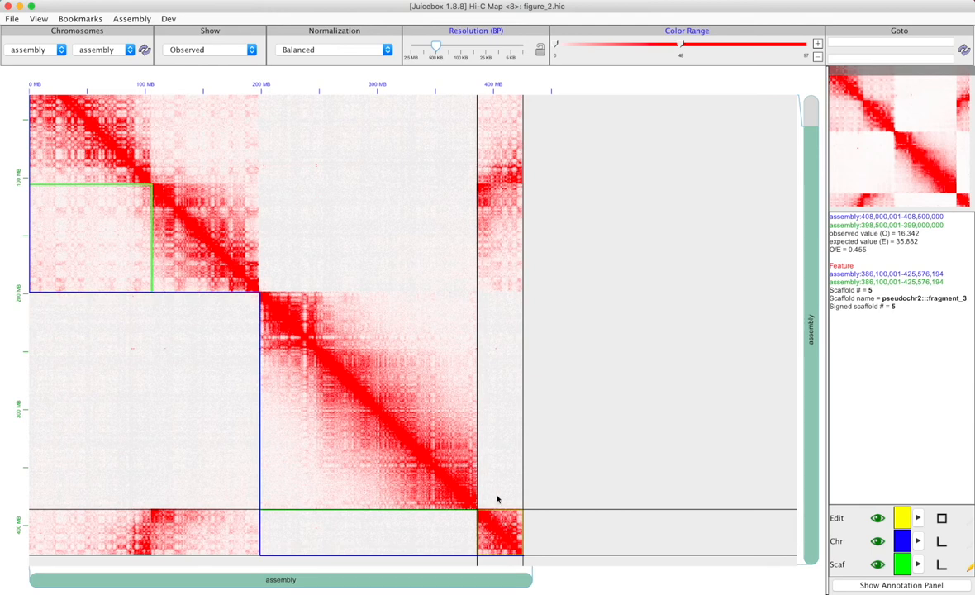
{"action": "mouse_move", "coordinate": [209, 181]}
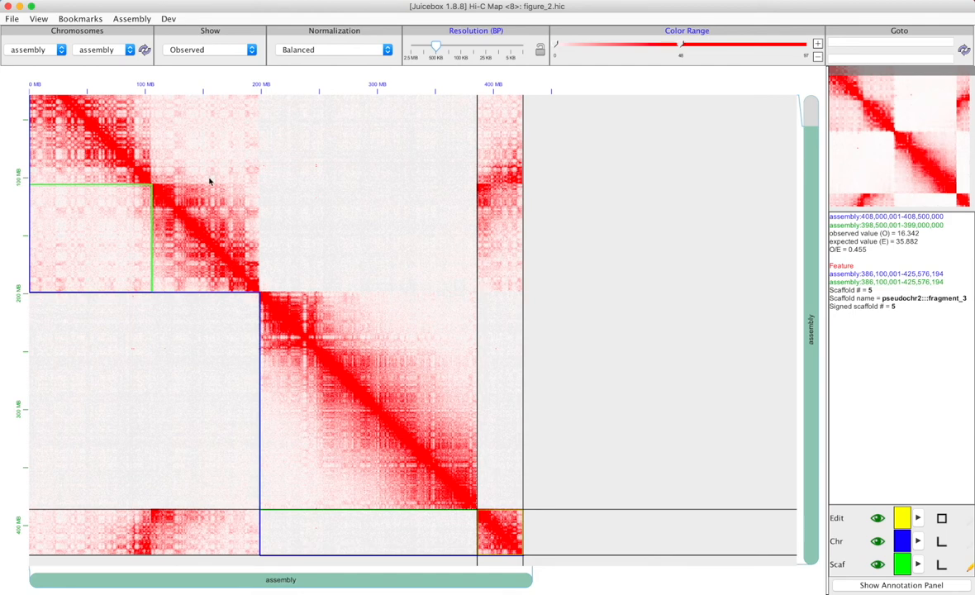
{"action": "mouse_move", "coordinate": [158, 180]}
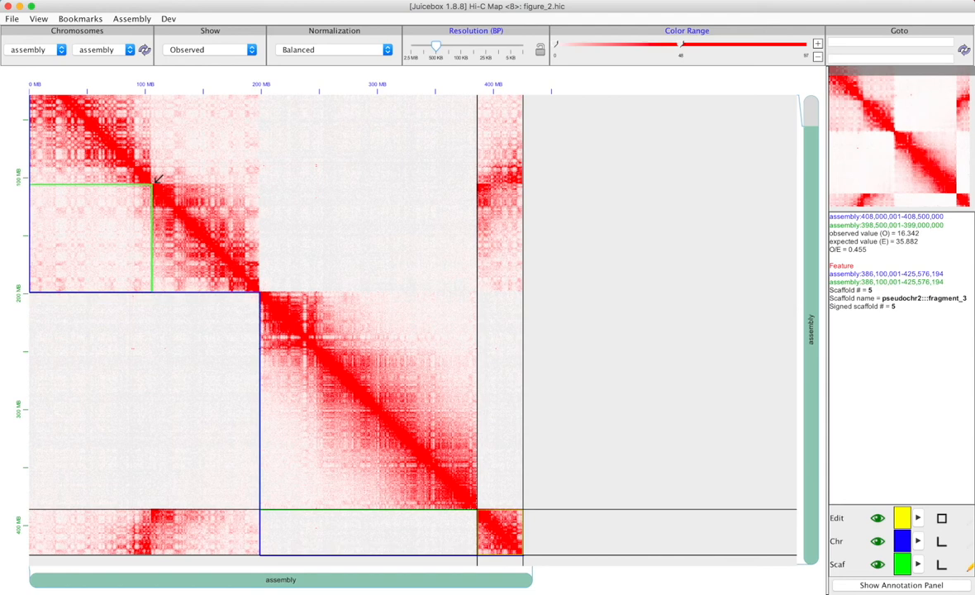
{"action": "mouse_move", "coordinate": [141, 155]}
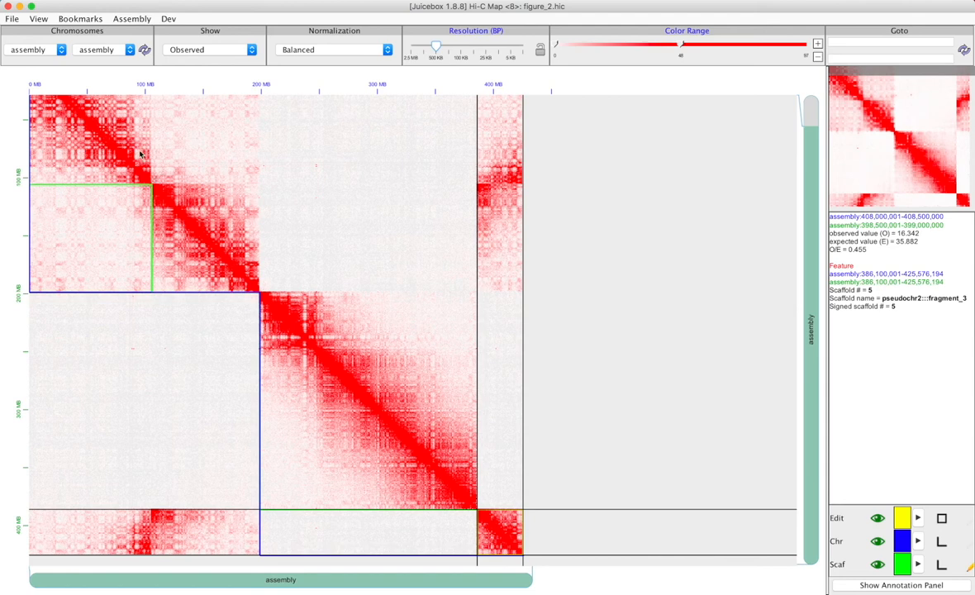
{"action": "mouse_move", "coordinate": [158, 175]}
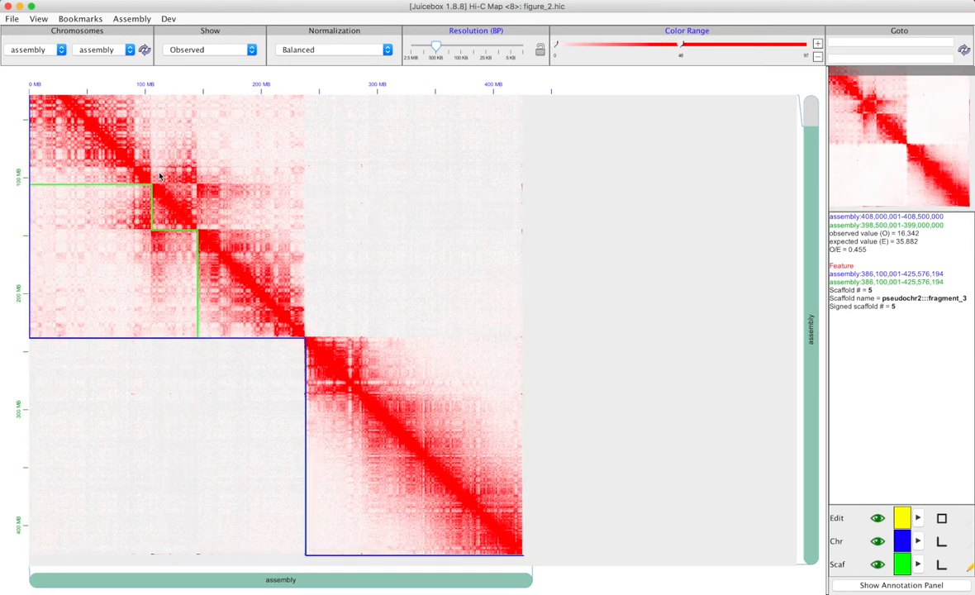
{"action": "mouse_move", "coordinate": [173, 207]}
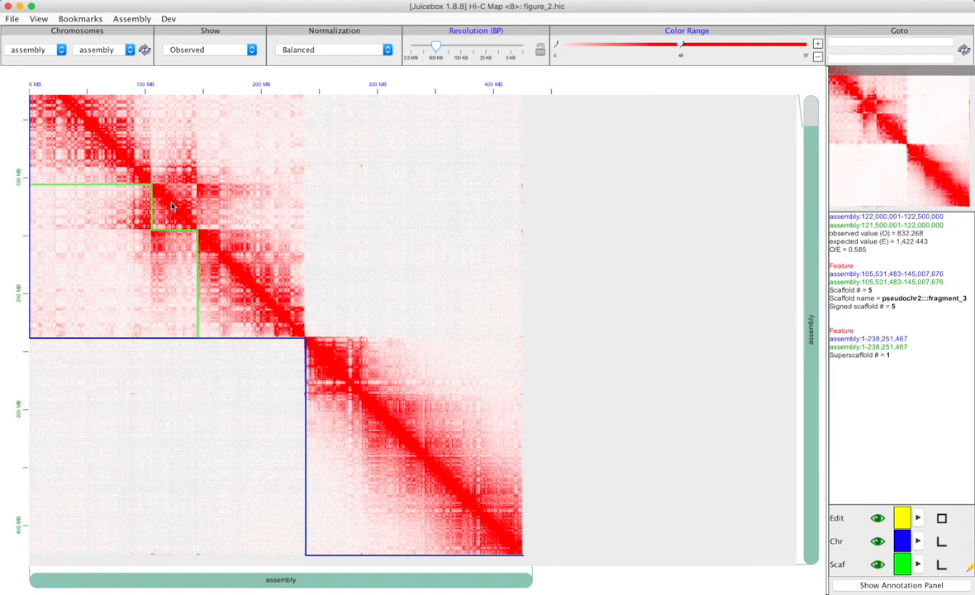
{"action": "mouse_move", "coordinate": [164, 187]}
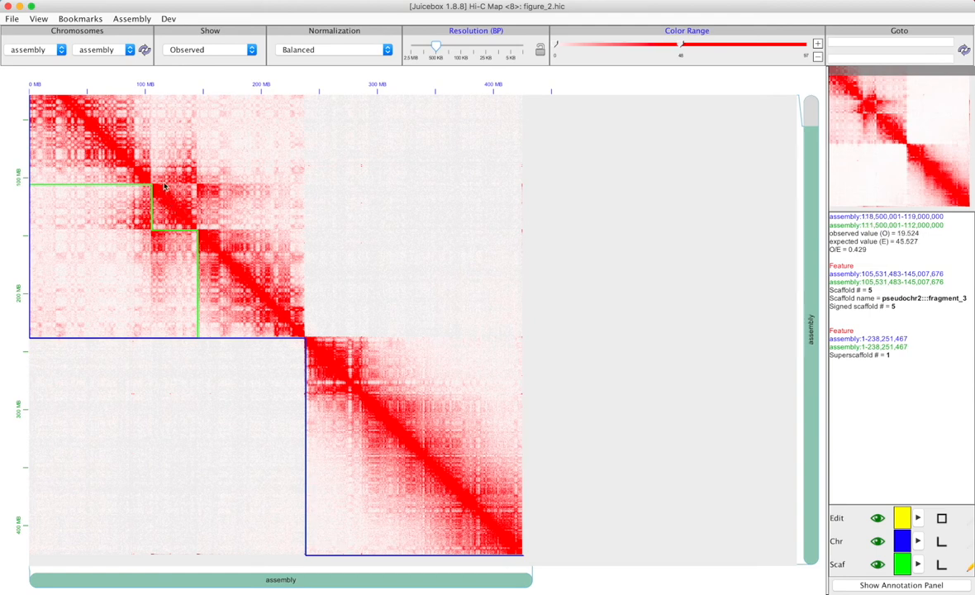
{"action": "mouse_move", "coordinate": [51, 177]}
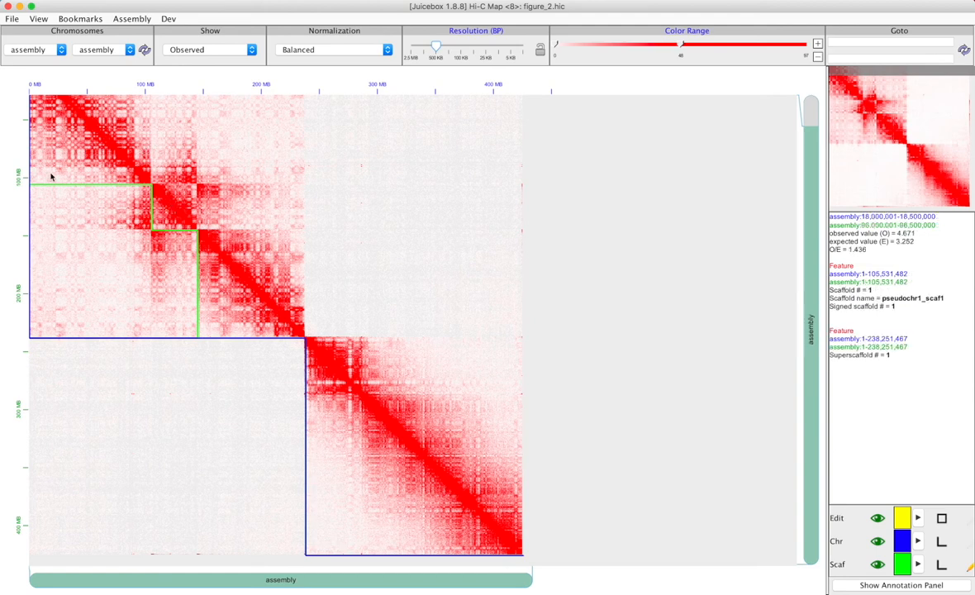
- Zoom in on chromosome 1 to show the pseudochr2:::fragment_3 block
{"action": "left_click", "coordinate": [190, 219]}
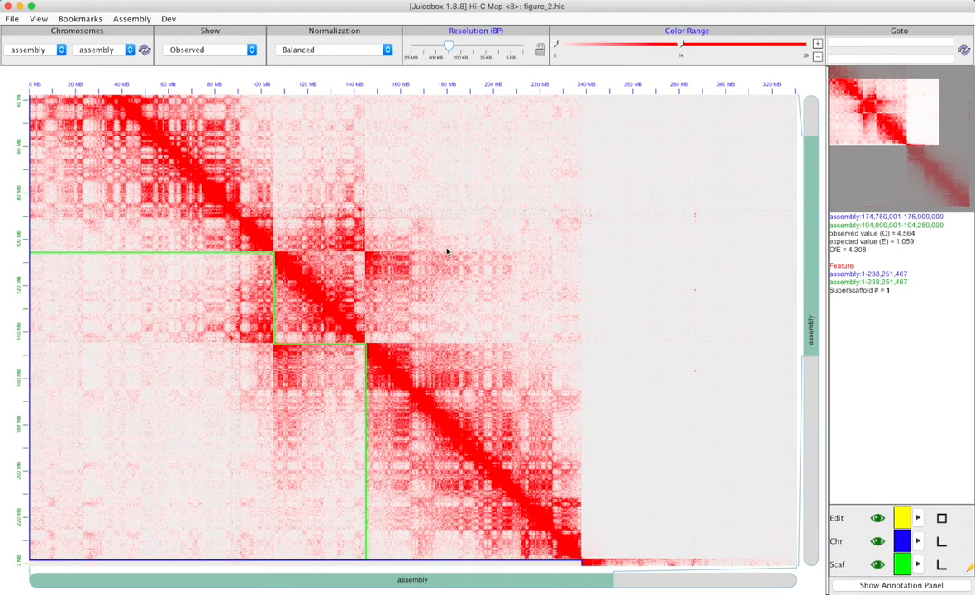
{"action": "mouse_move", "coordinate": [251, 319]}
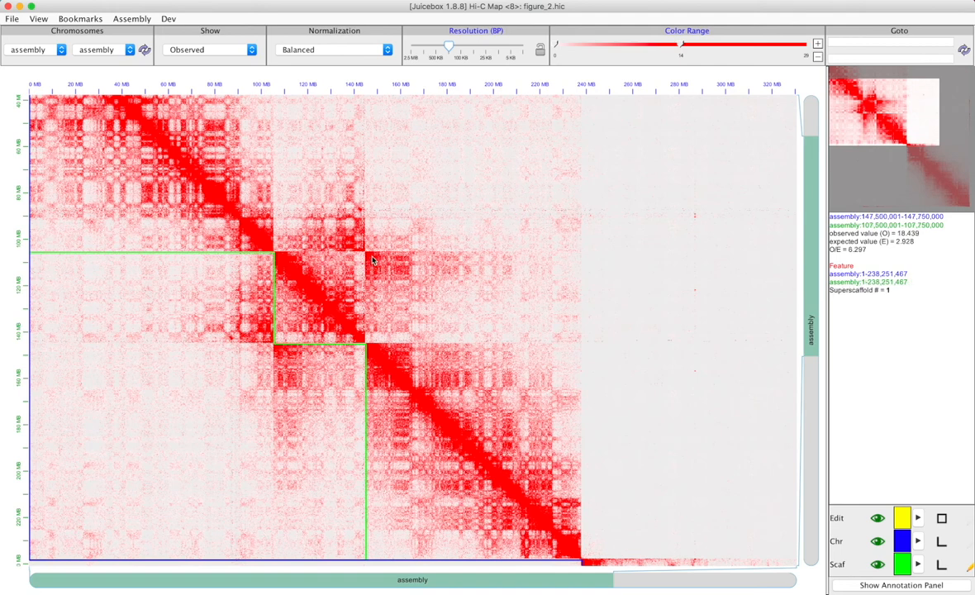
{"action": "mouse_move", "coordinate": [376, 356]}
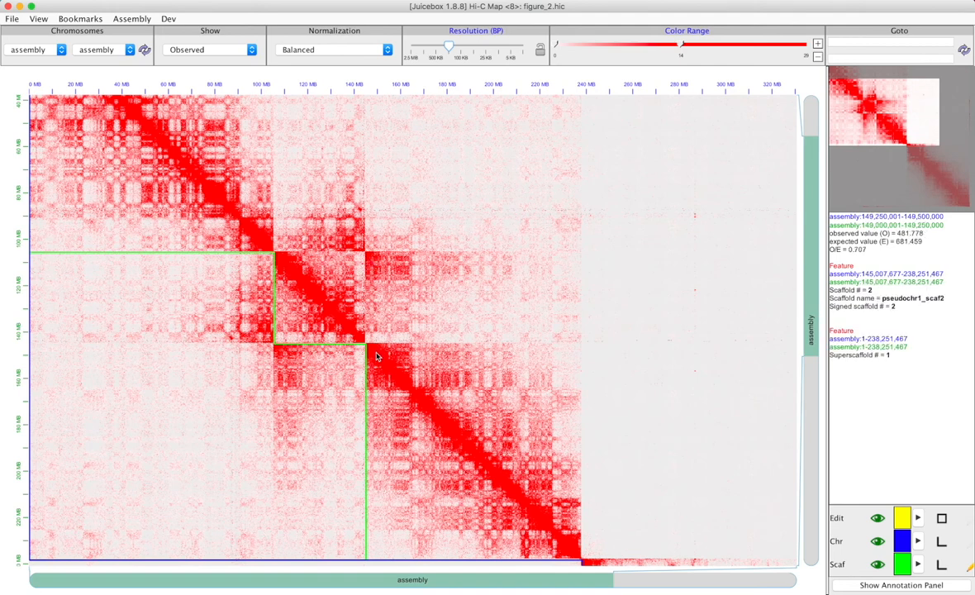
{"action": "mouse_move", "coordinate": [358, 341]}
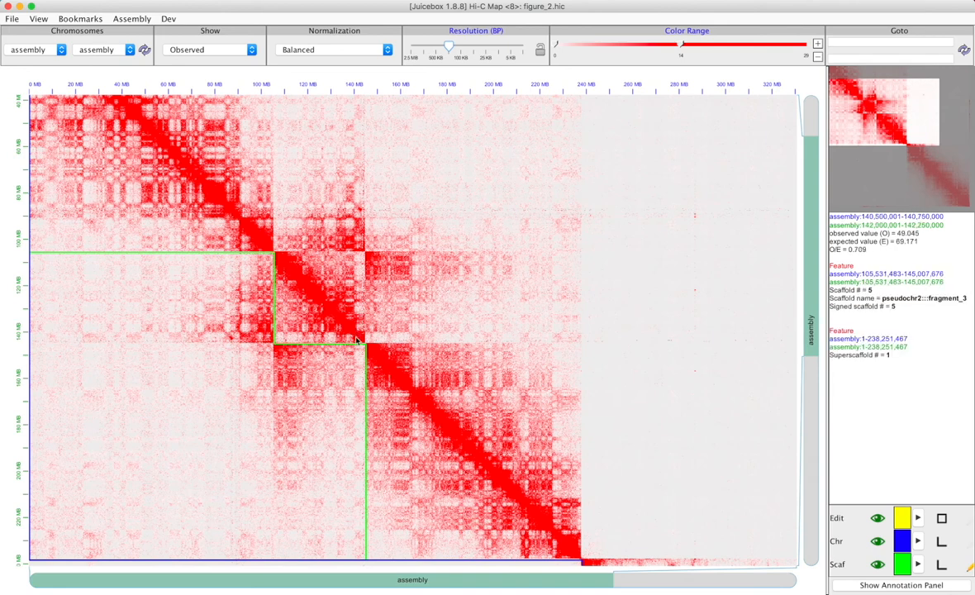
{"action": "mouse_move", "coordinate": [357, 339]}
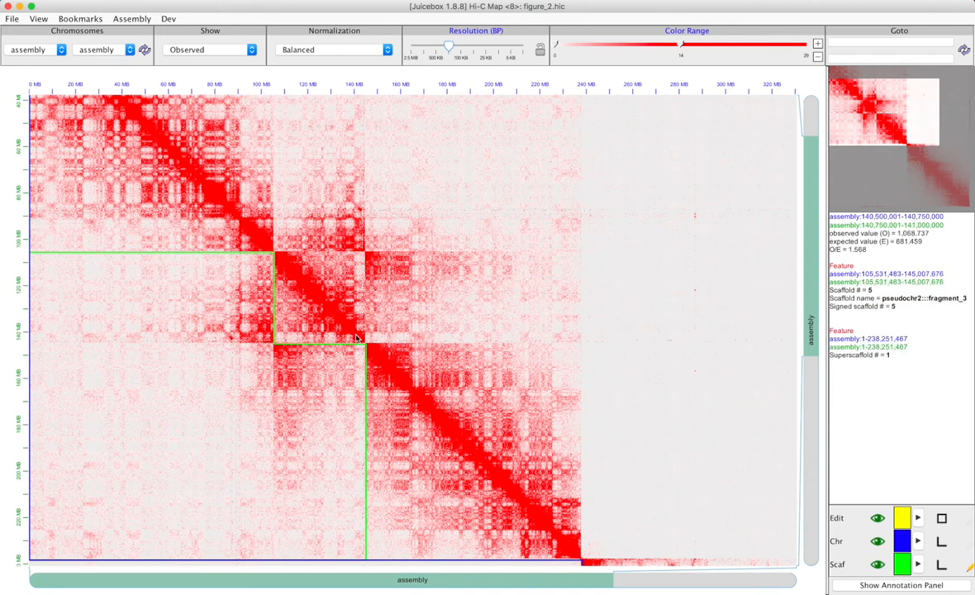
{"action": "mouse_move", "coordinate": [358, 340]}
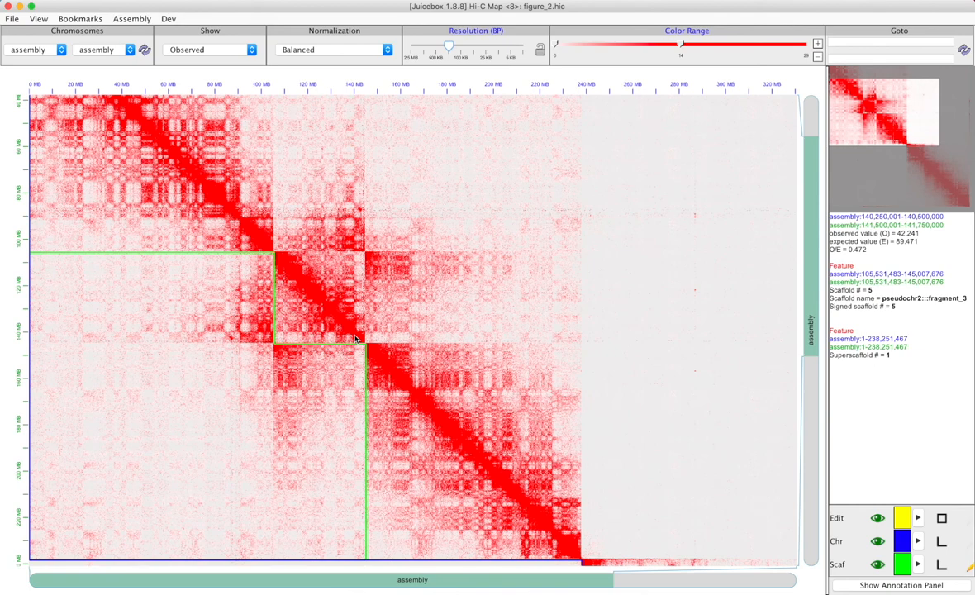
{"action": "mouse_move", "coordinate": [264, 237]}
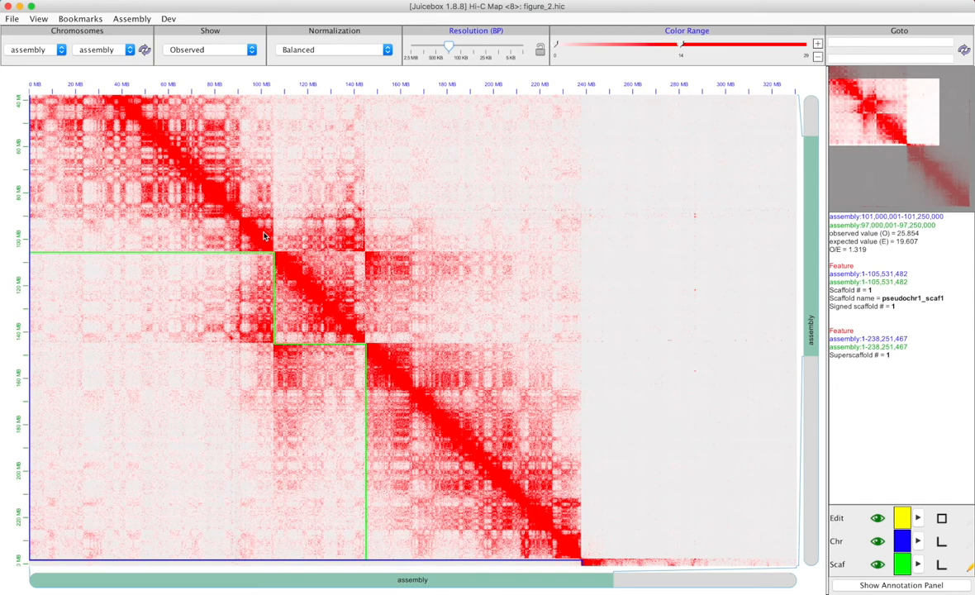
{"action": "mouse_move", "coordinate": [319, 287]}
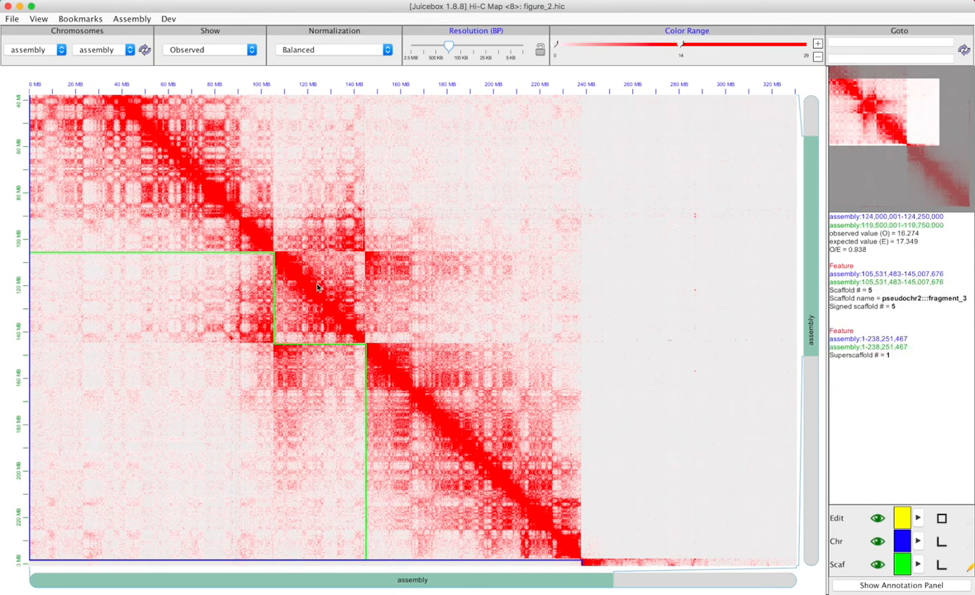
{"action": "mouse_move", "coordinate": [318, 299]}
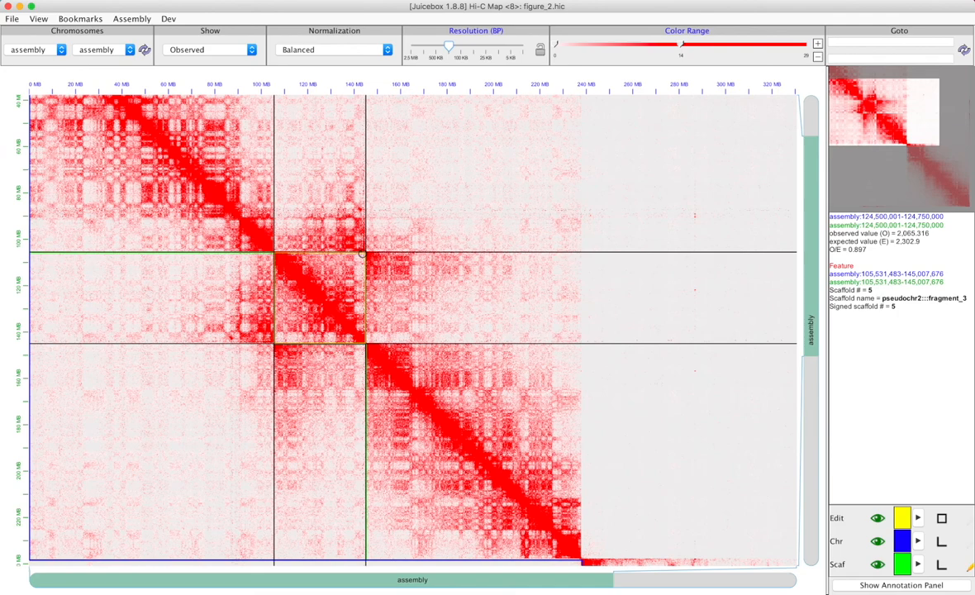
{"action": "mouse_move", "coordinate": [351, 273]}
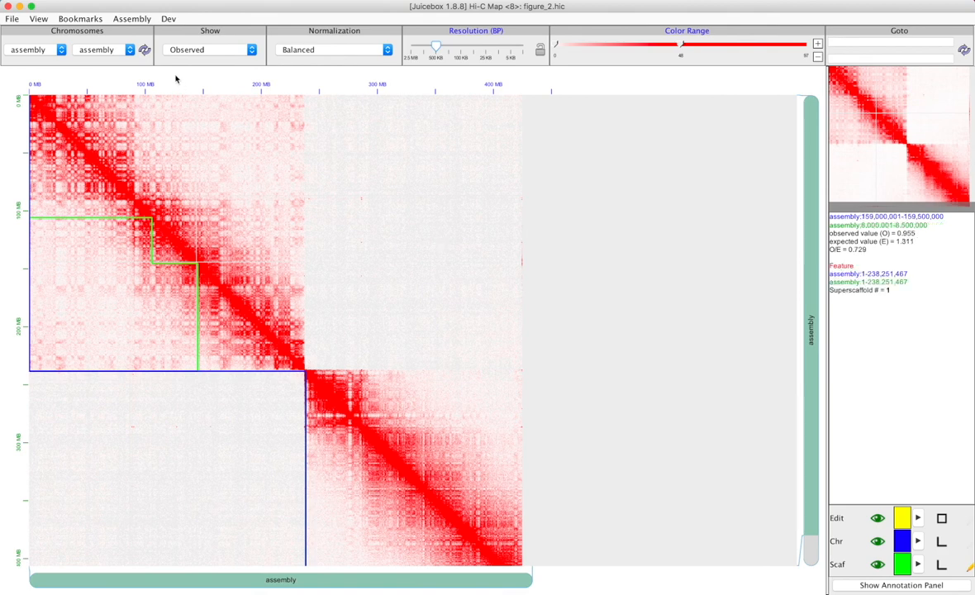
- Export the edited assembly as figure_2.review on the Desktop
{"action": "left_click", "coordinate": [131, 19]}
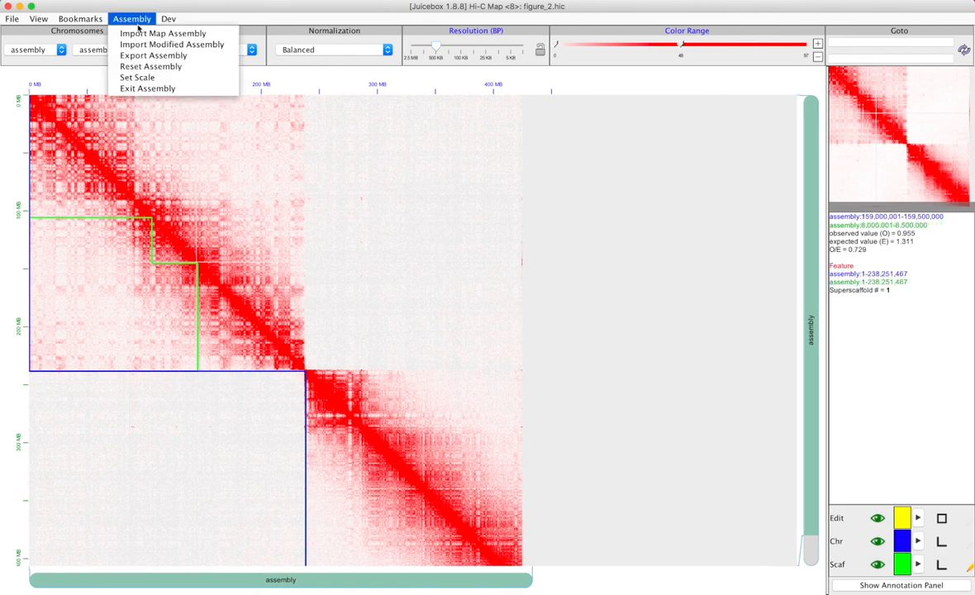
{"action": "left_click", "coordinate": [153, 55]}
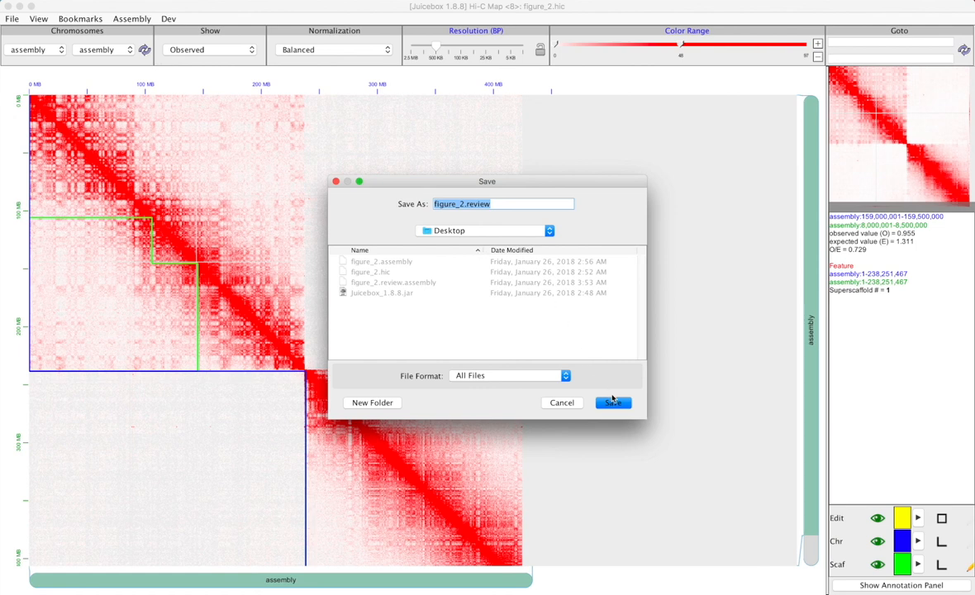
{"action": "mouse_move", "coordinate": [614, 403]}
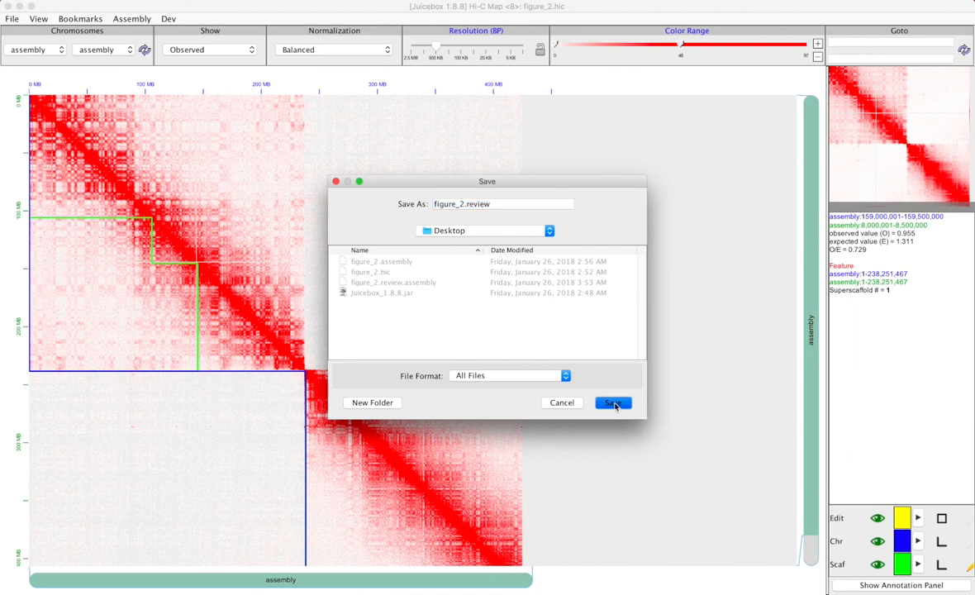
{"action": "left_click", "coordinate": [611, 403]}
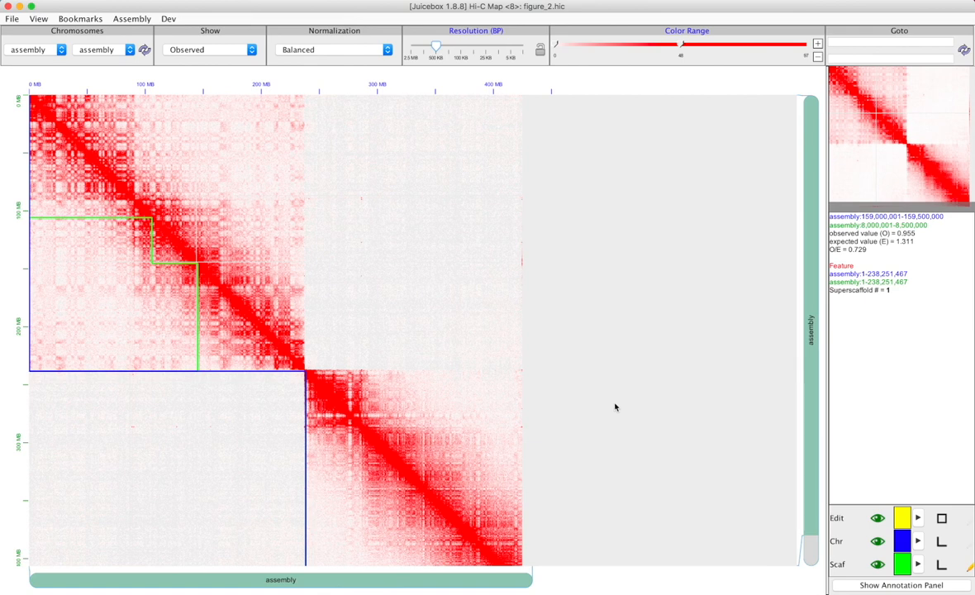